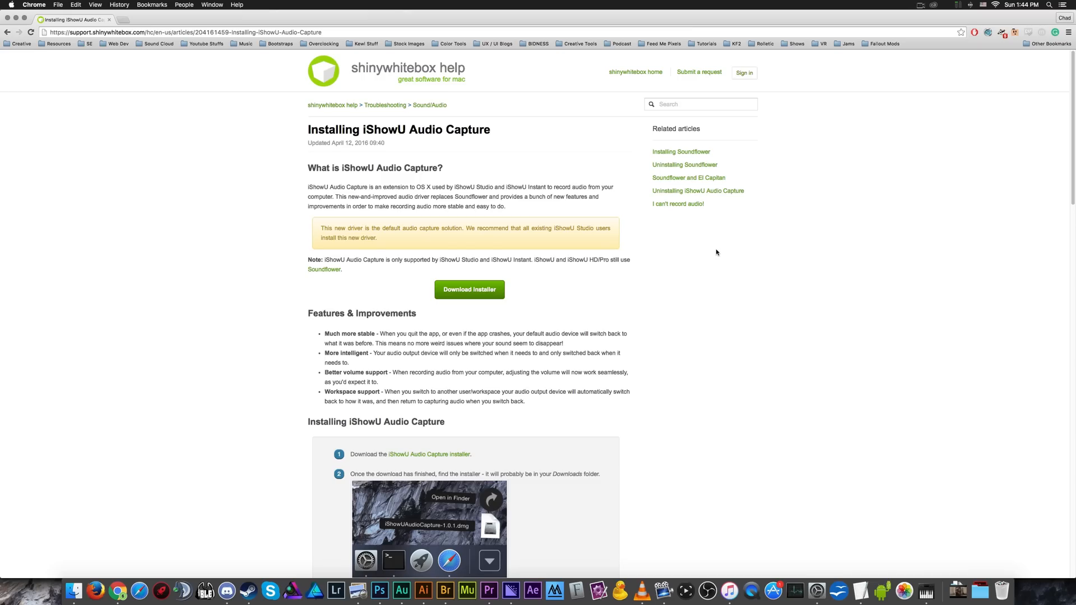
pyautogui.moveTo(549, 328)
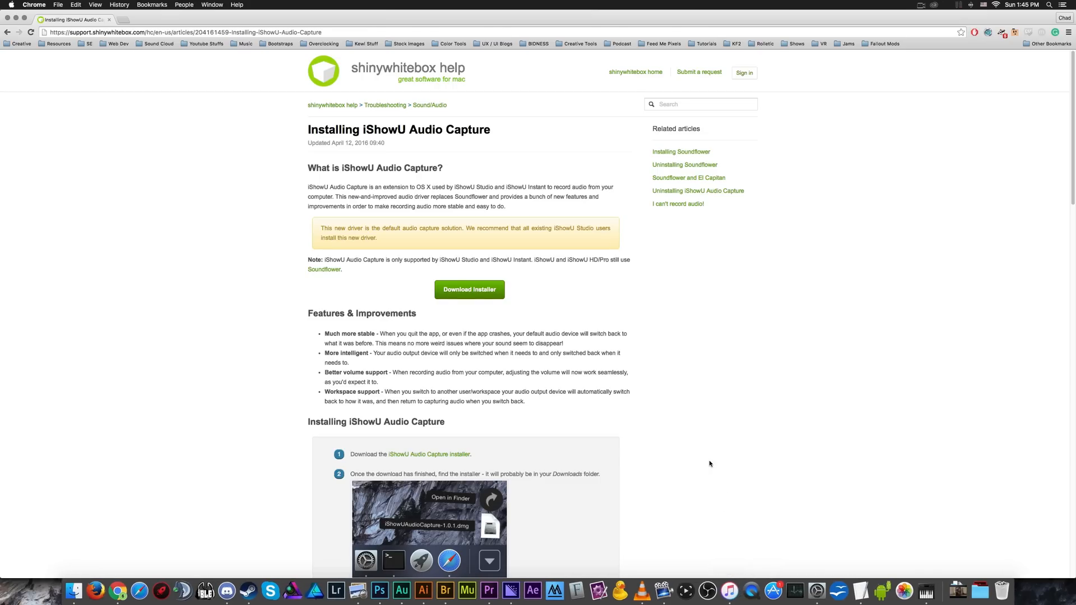
pyautogui.moveTo(746, 557)
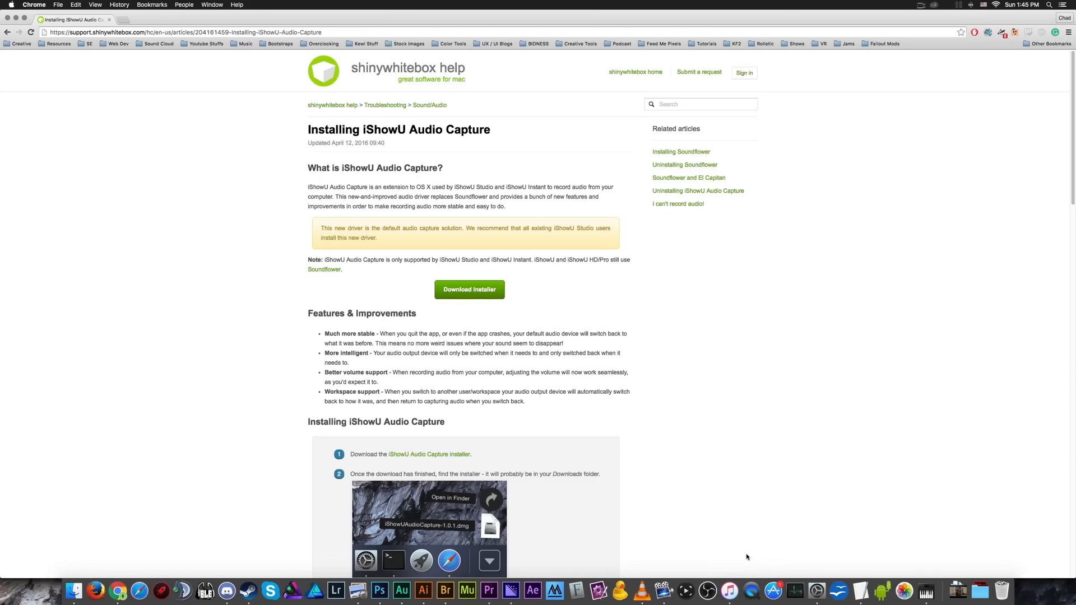
# - Show QuickTime Player's New Movie/Audio/Screen Recording choices from its Dock icon
pyautogui.rightClick(754, 591)
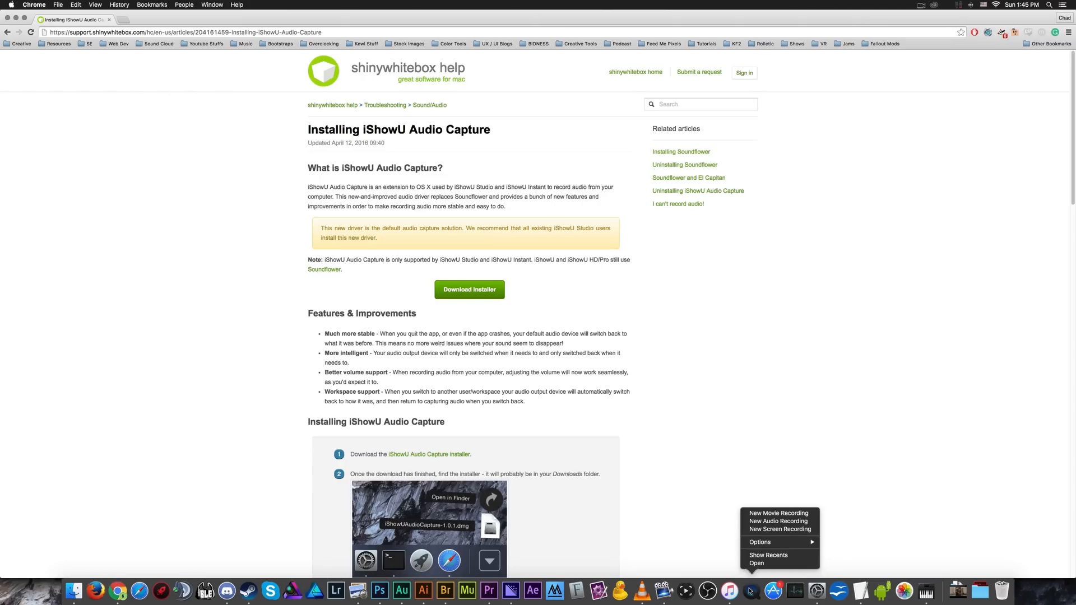
pyautogui.moveTo(799, 511)
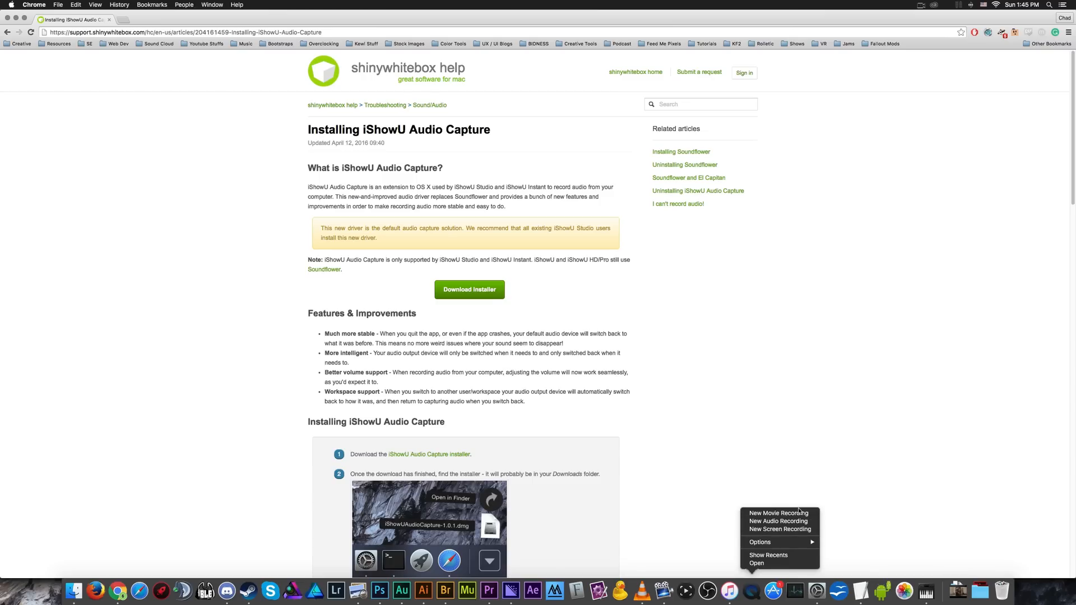
pyautogui.moveTo(779, 513)
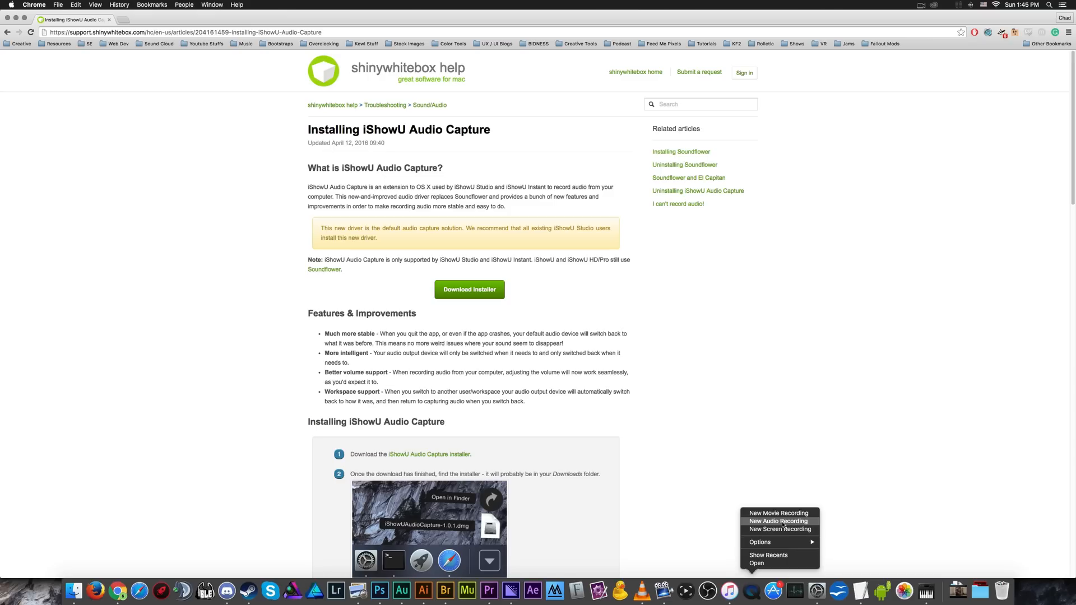
pyautogui.moveTo(779, 529)
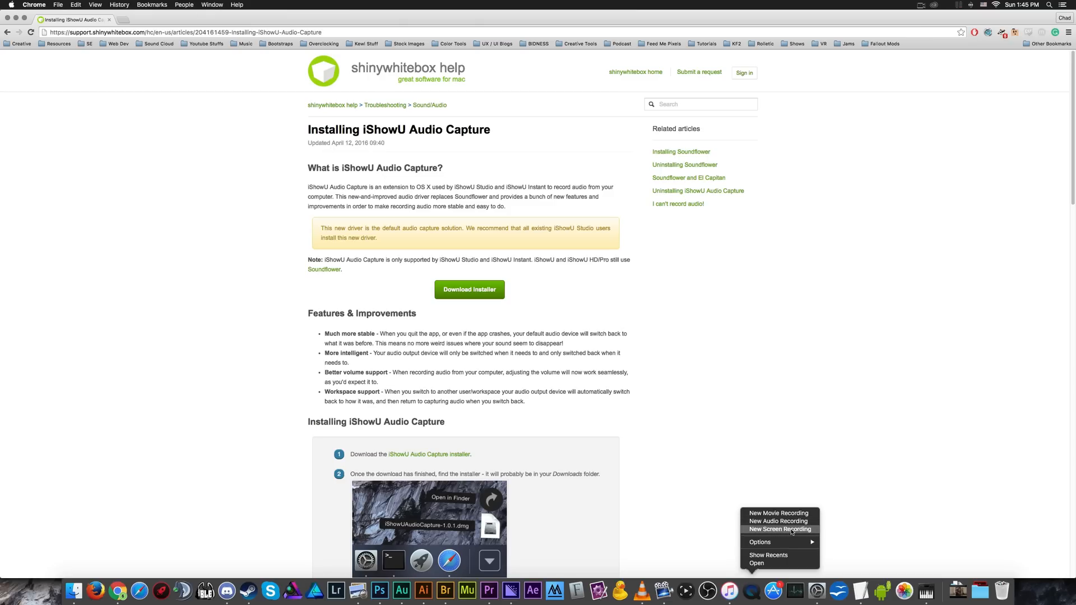
pyautogui.moveTo(815, 530)
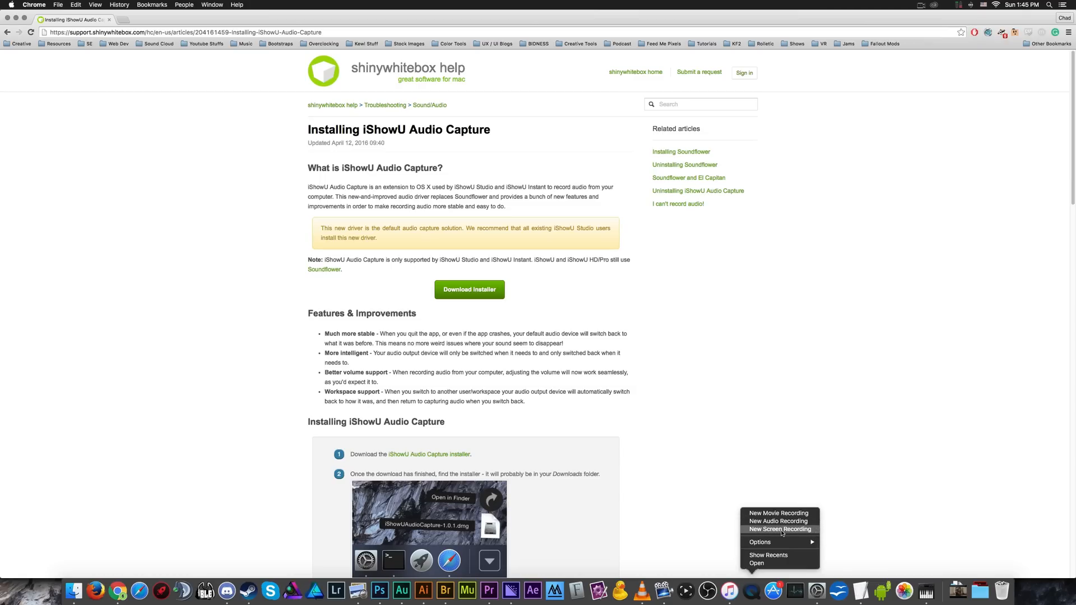
pyautogui.moveTo(795, 532)
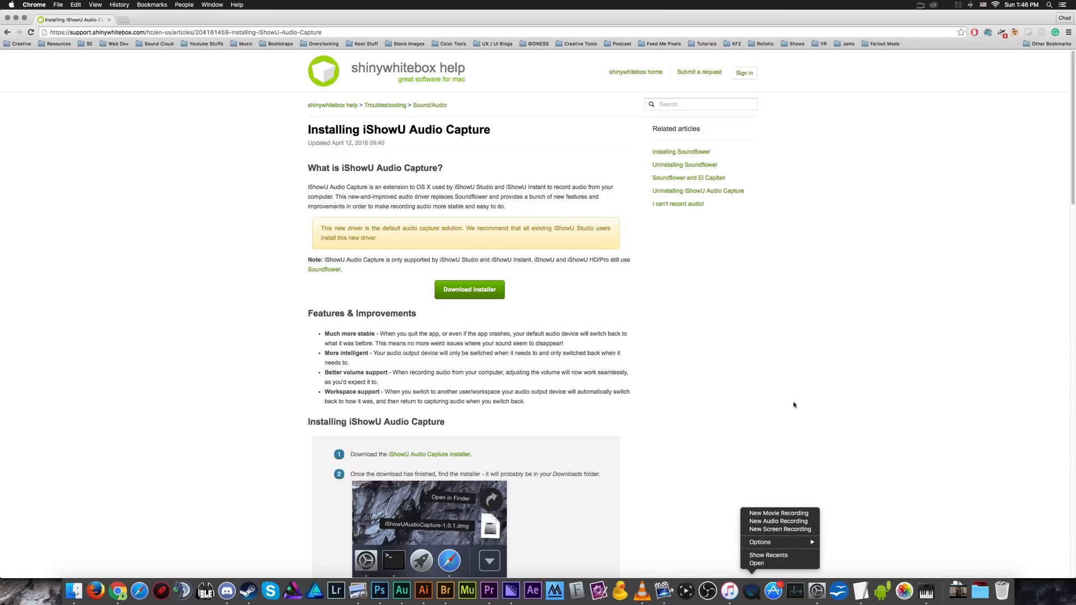
pyautogui.moveTo(788, 553)
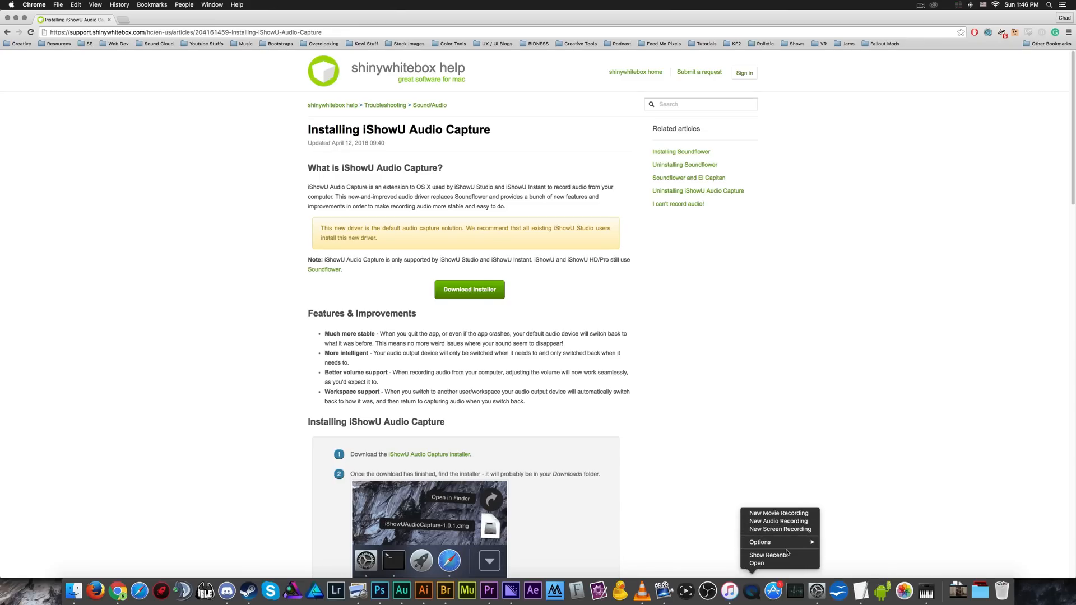
pyautogui.moveTo(779, 529)
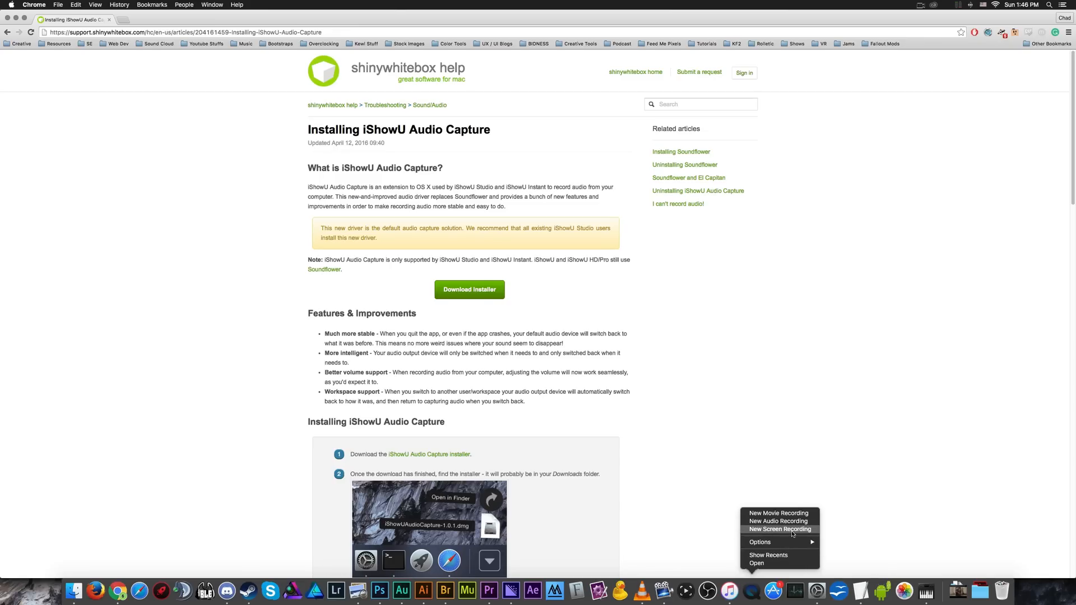
# - Start a new screen recording with Show Mouse Clicks on and no microphone selected
pyautogui.click(780, 529)
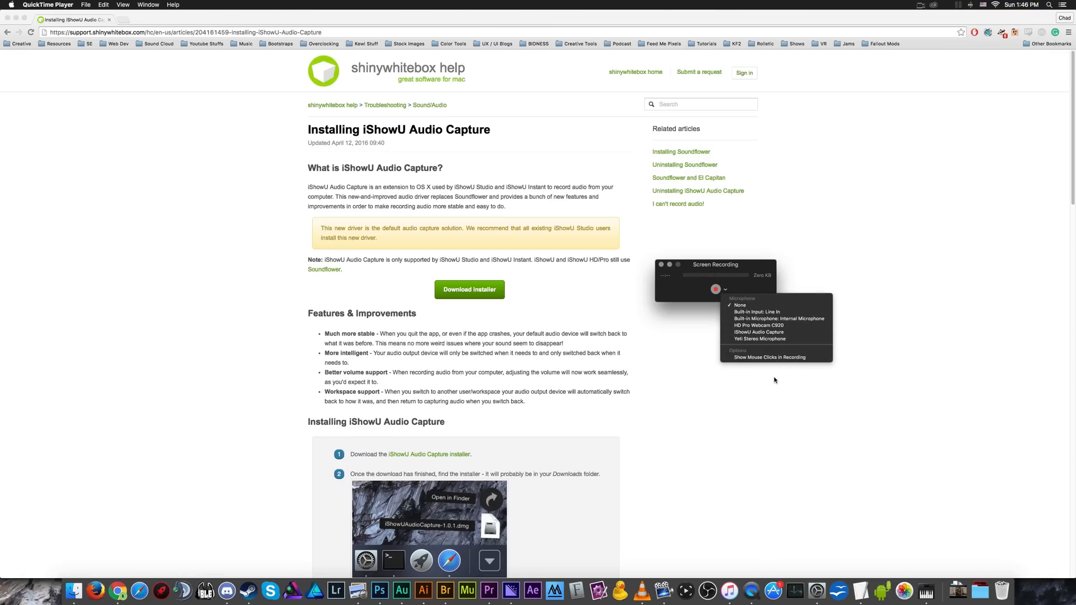
pyautogui.moveTo(689, 292)
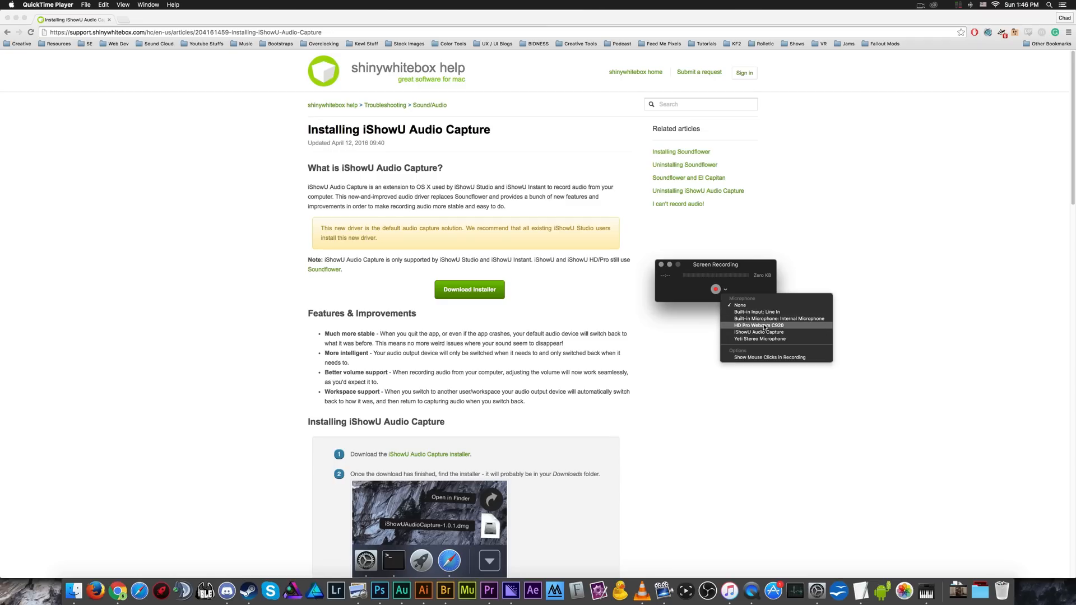
pyautogui.moveTo(776, 338)
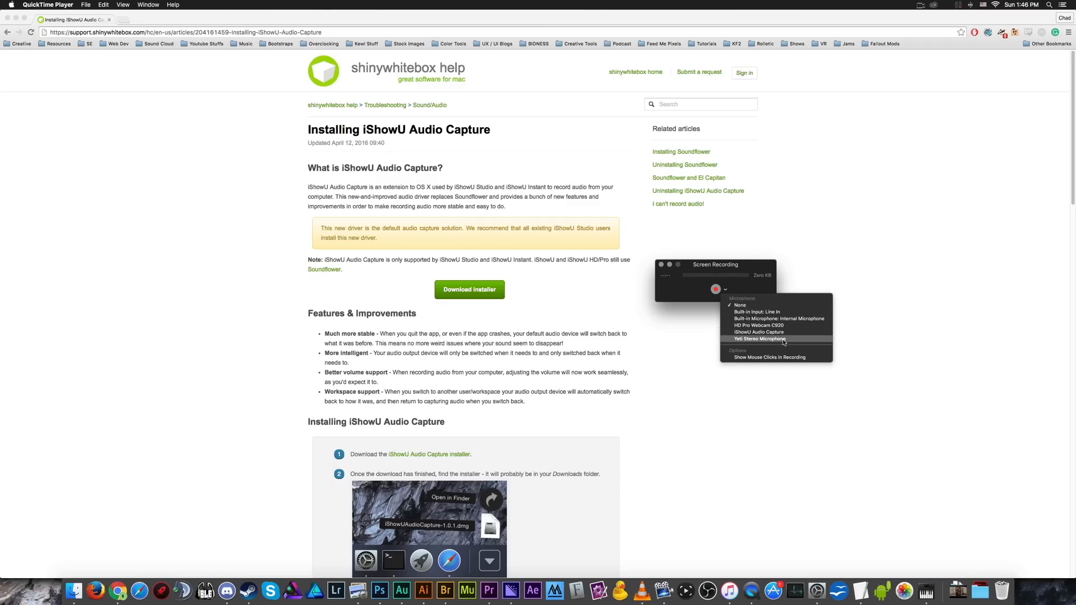
pyautogui.moveTo(769, 356)
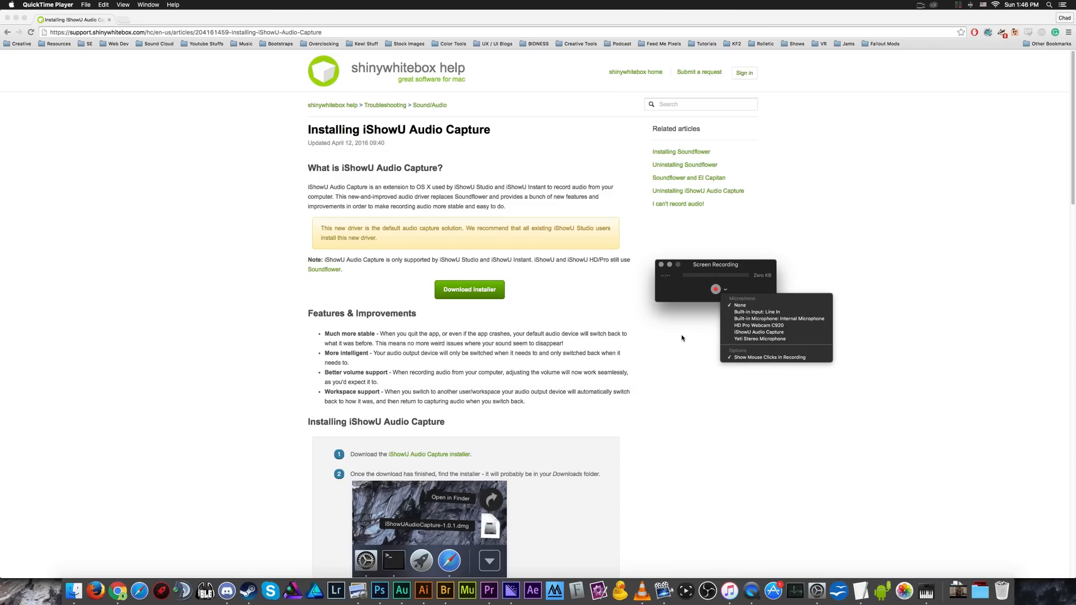
pyautogui.moveTo(638, 325)
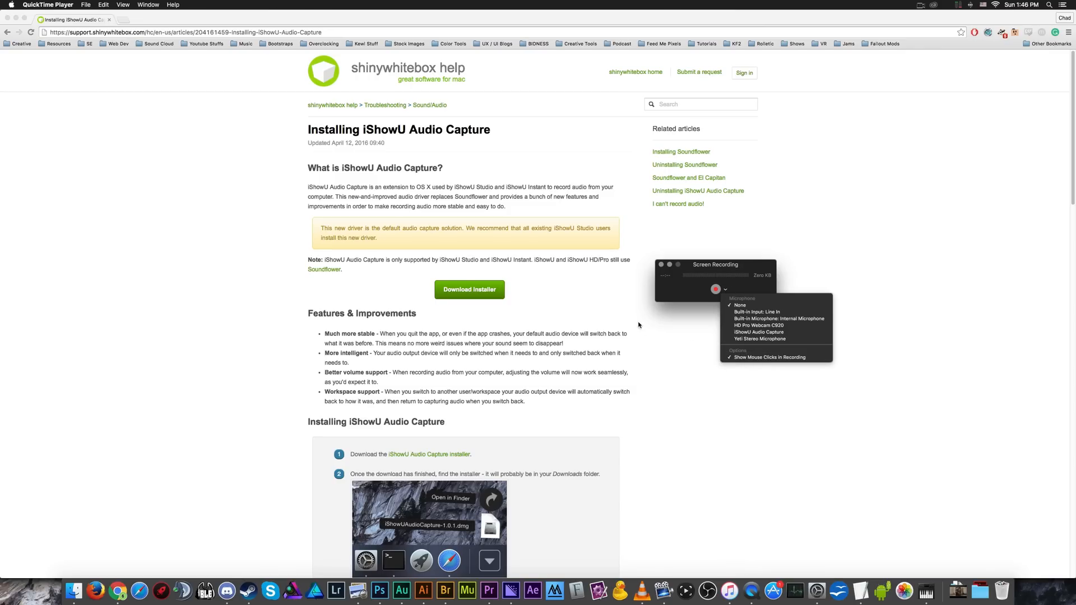
# - Begin capturing the whole screen and move the Audio Devices window into view
pyautogui.click(726, 289)
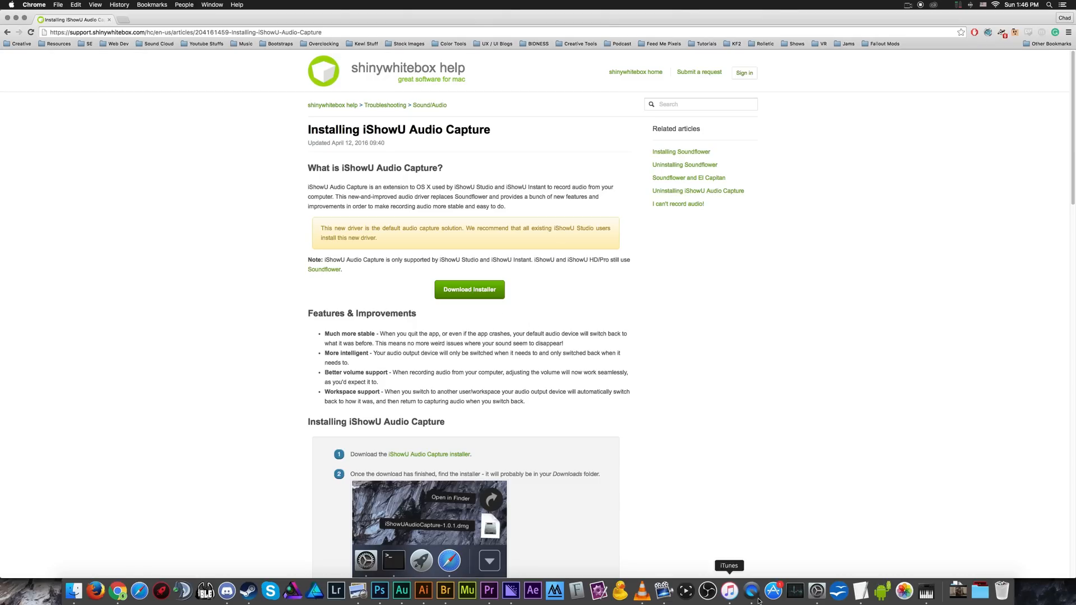
pyautogui.moveTo(832, 595)
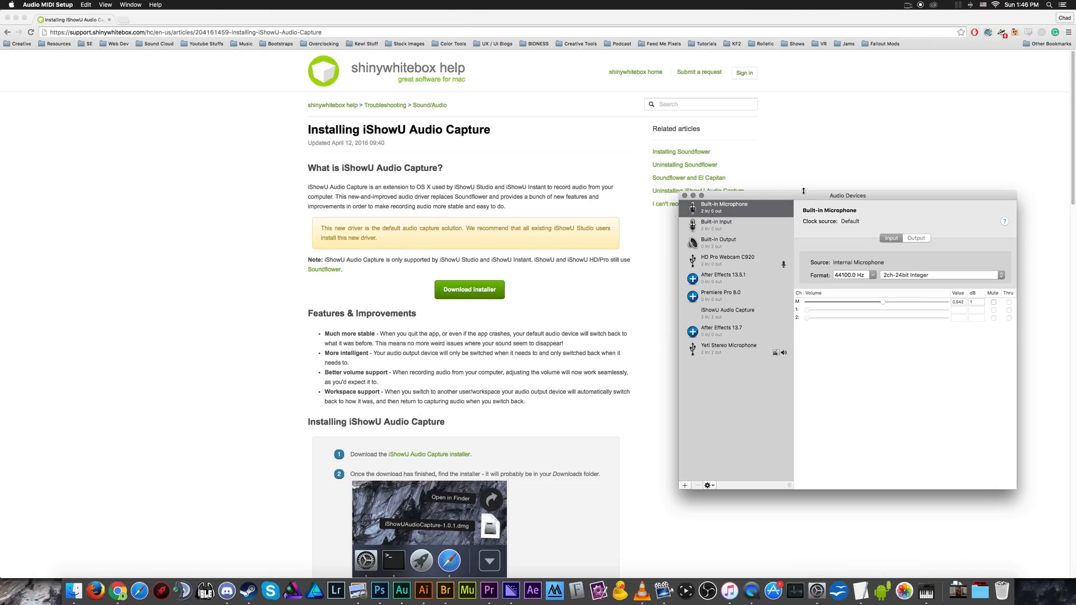
pyautogui.moveTo(848, 195); pyautogui.dragTo(750, 158)
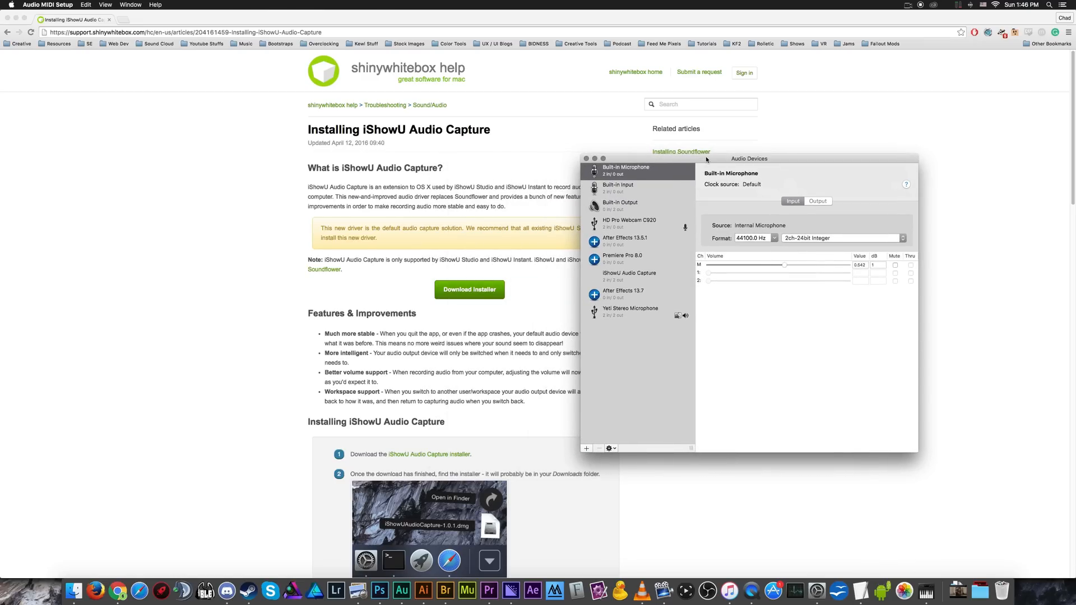
pyautogui.moveTo(652, 591)
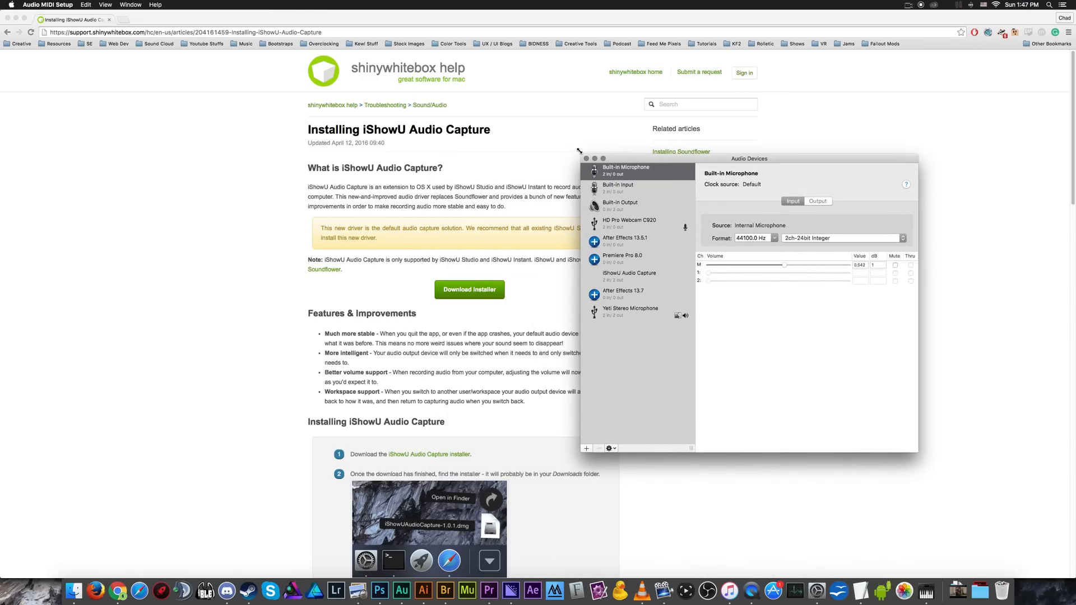
pyautogui.click(754, 591)
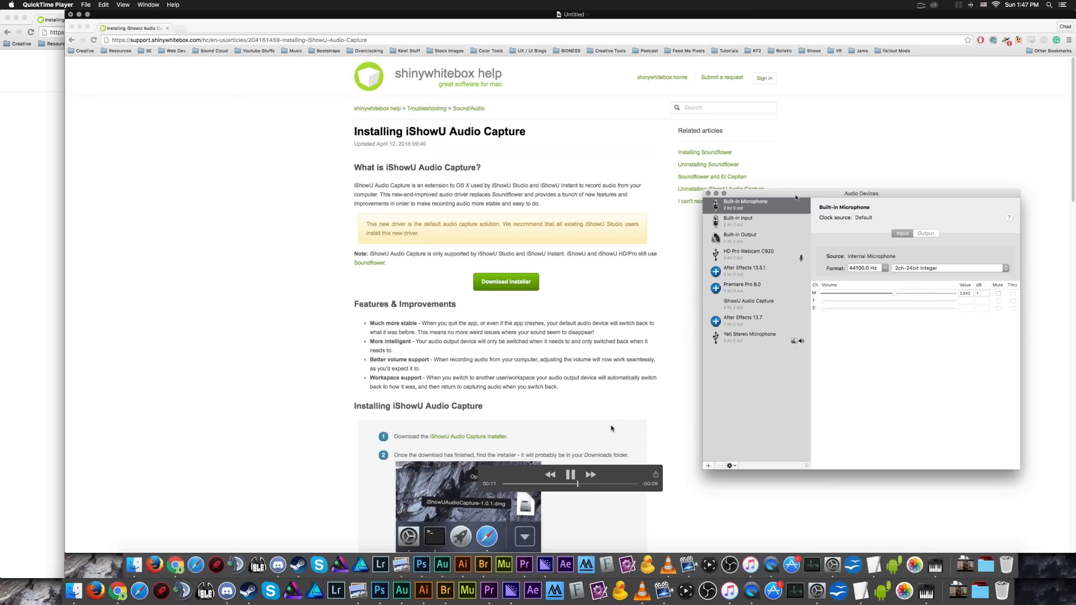
# - Review the Untitled recording's playback, then close it along with the Audio Devices window
pyautogui.moveTo(861, 194); pyautogui.dragTo(716, 152)
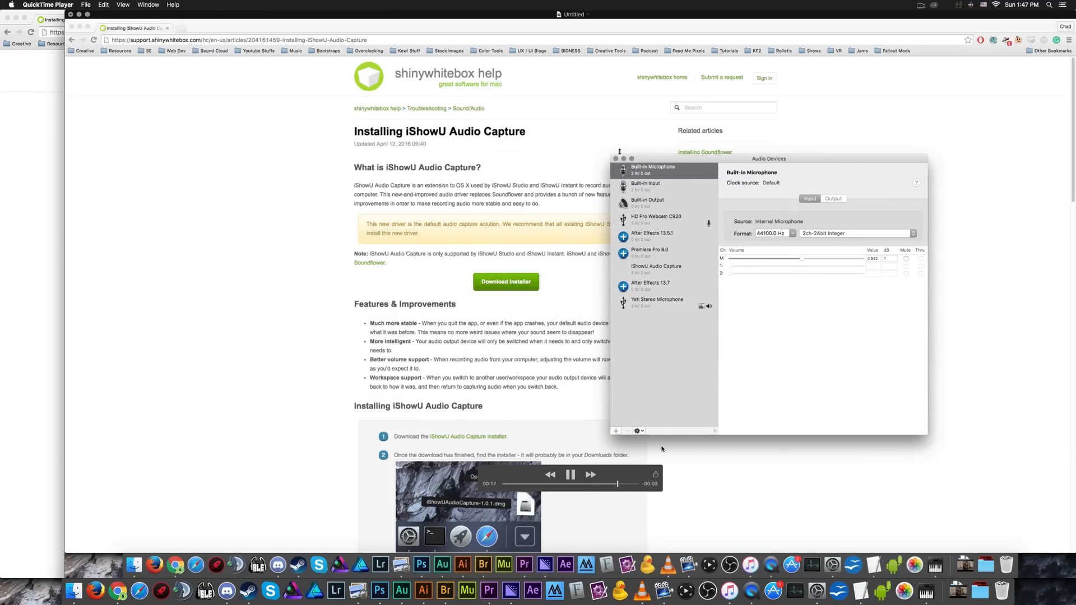
pyautogui.moveTo(759, 568)
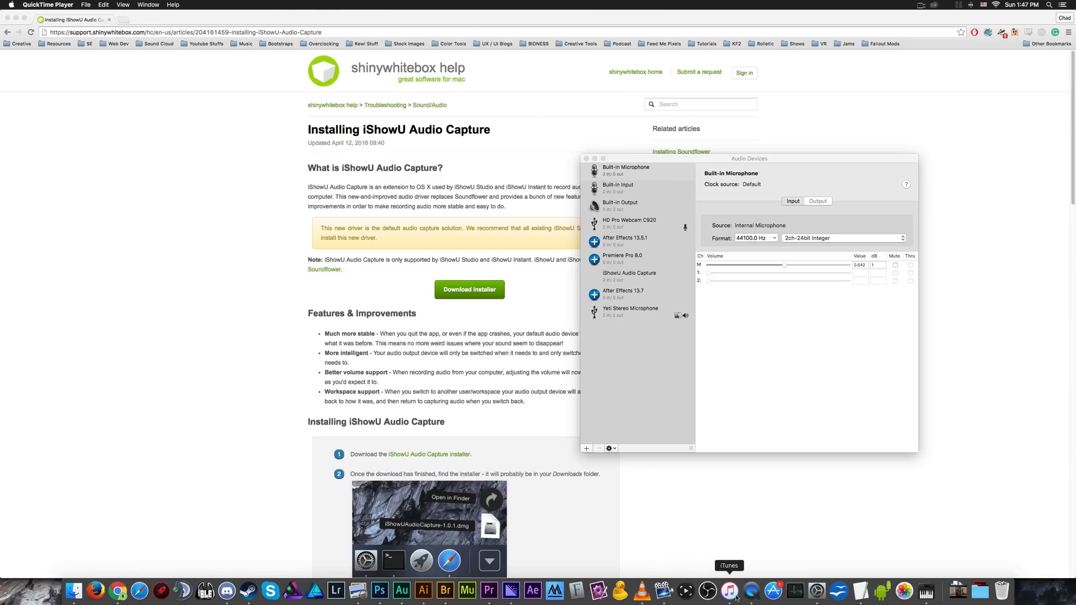
pyautogui.rightClick(752, 591)
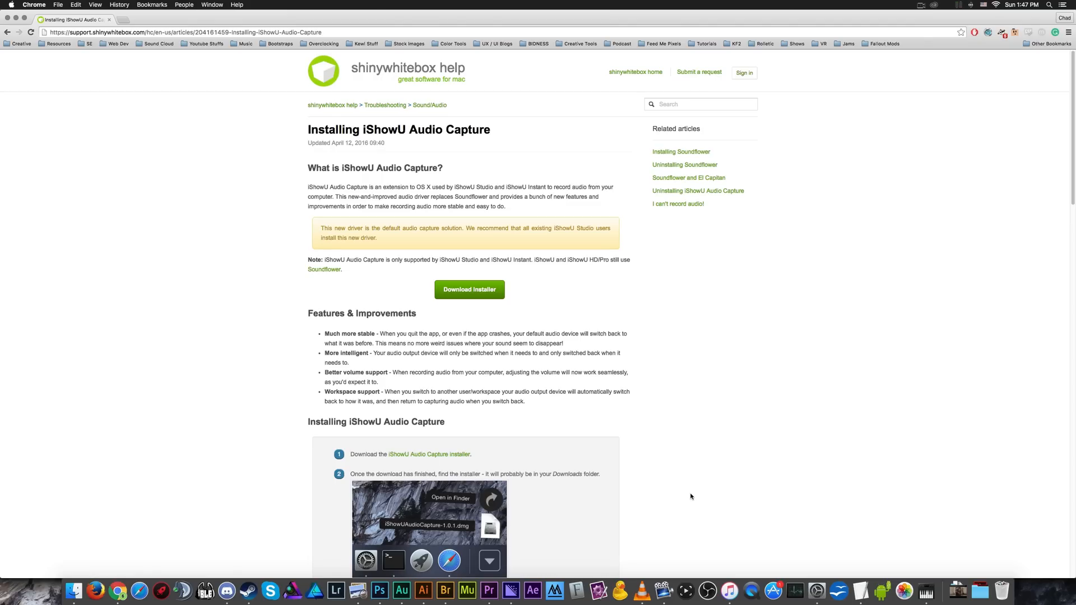
pyautogui.moveTo(192, 22)
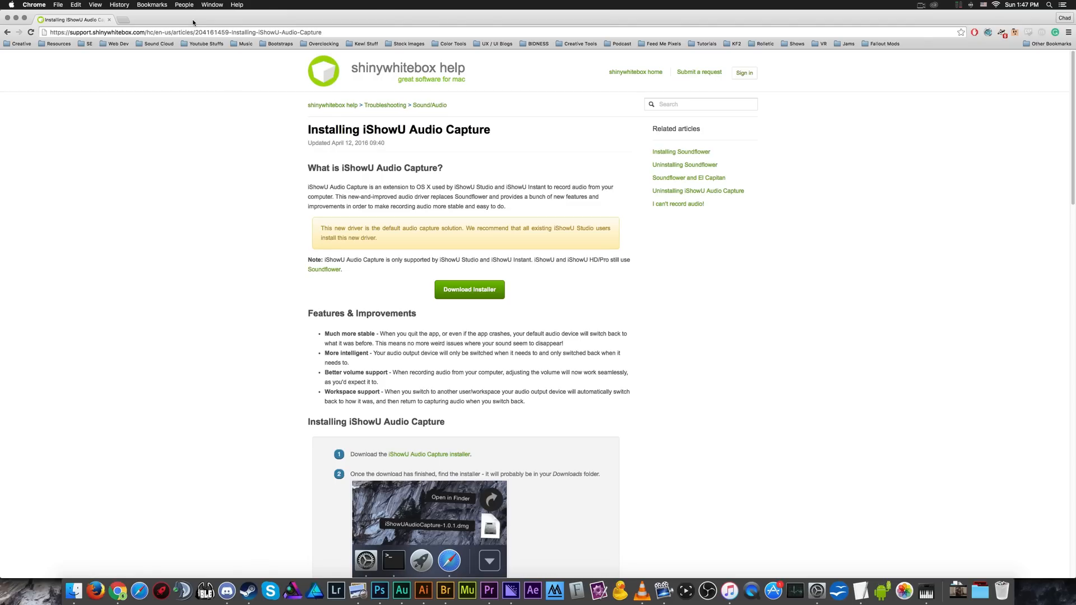
pyautogui.moveTo(219, 143)
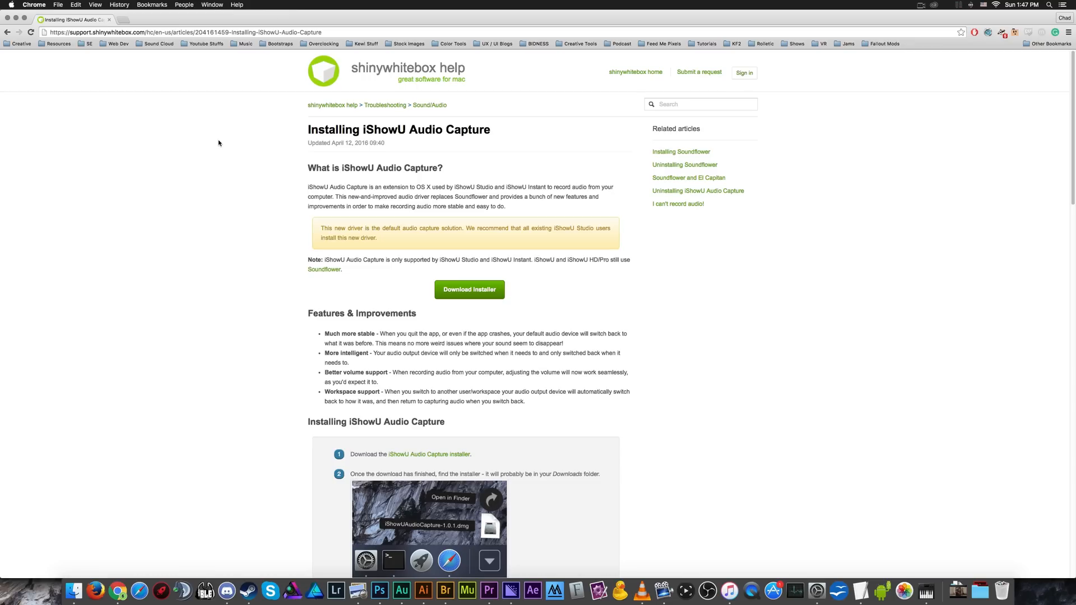
pyautogui.moveTo(708, 591)
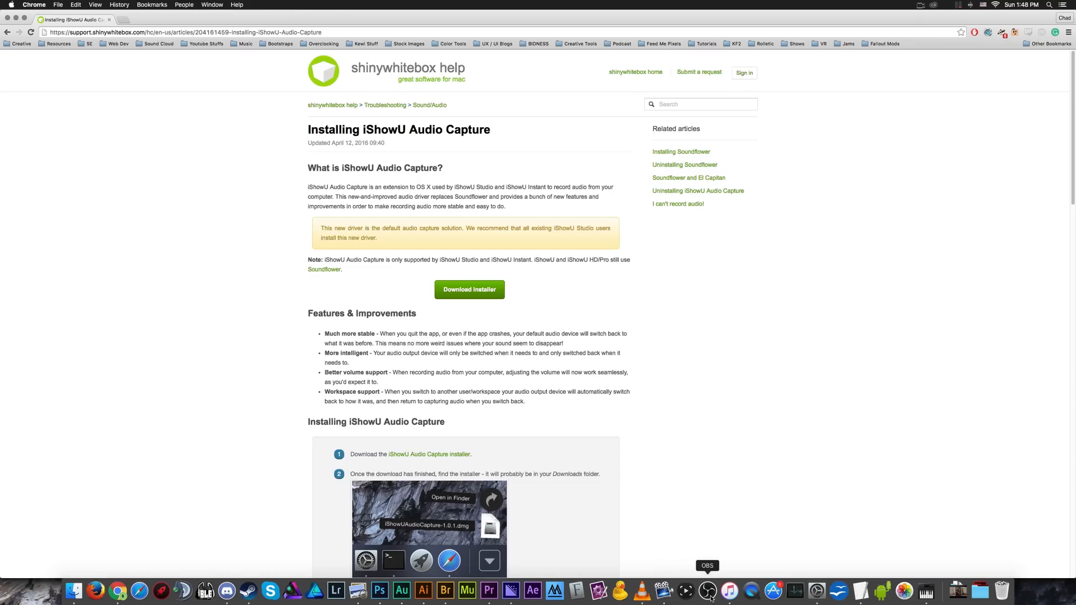
pyautogui.moveTo(704, 577)
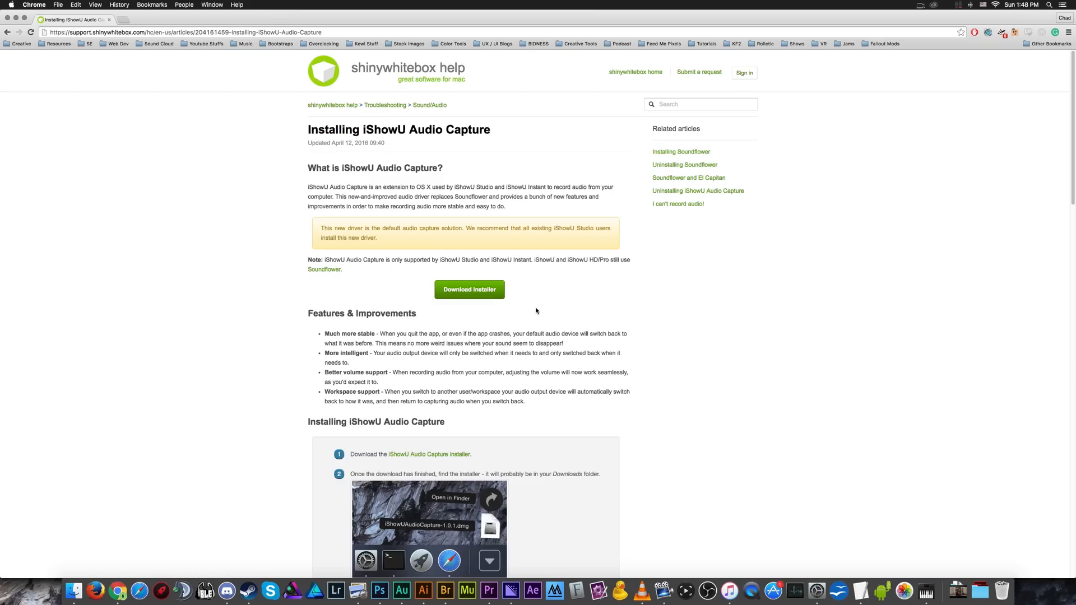
pyautogui.moveTo(927, 590)
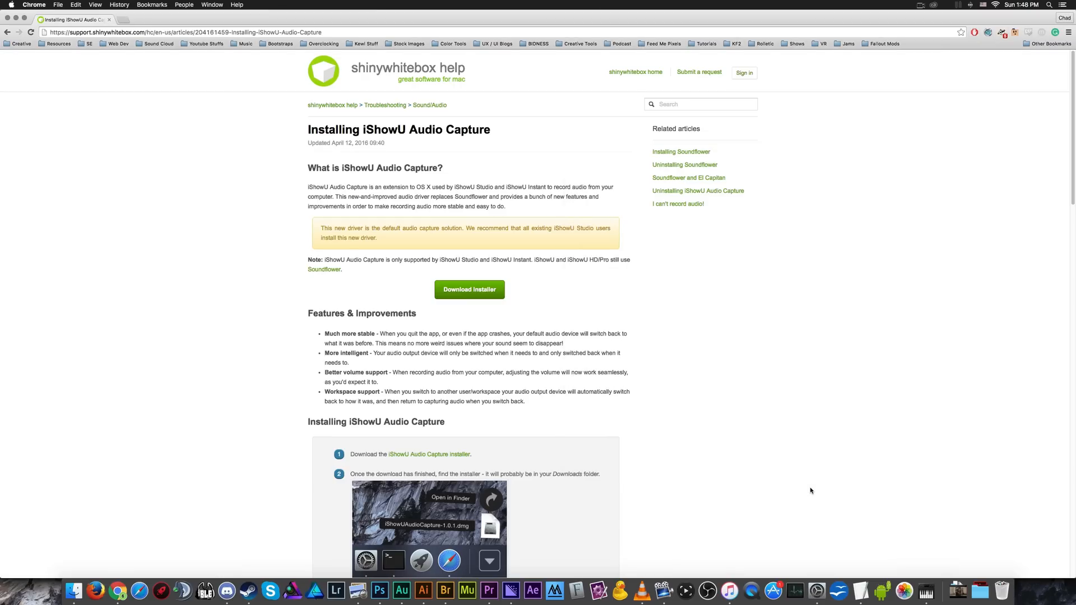
# - Use the Yeti Stereo Microphone as the default sound input device
pyautogui.click(982, 591)
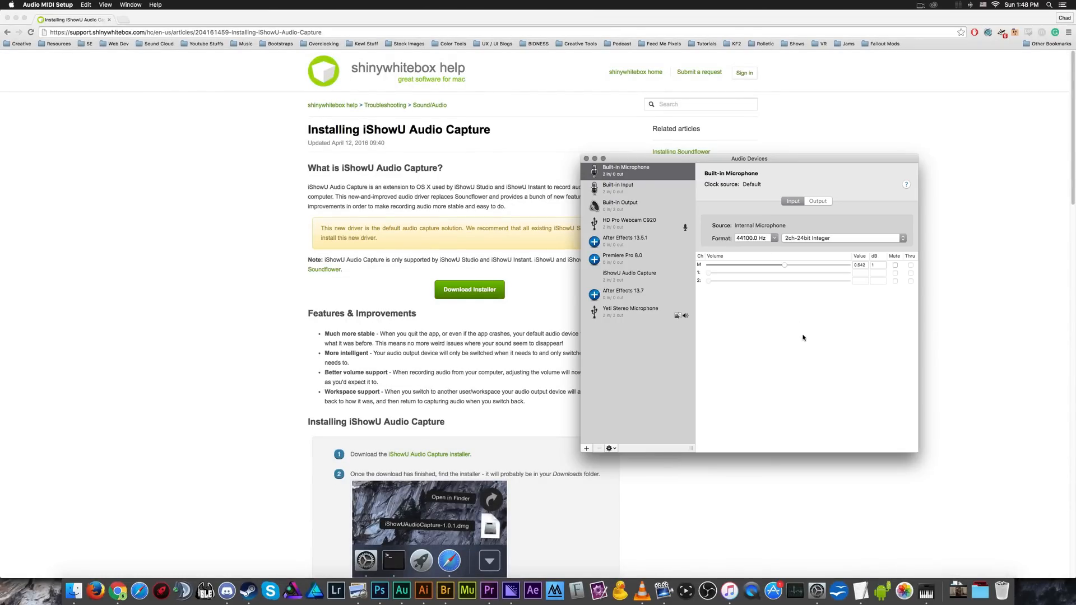
pyautogui.moveTo(765, 374)
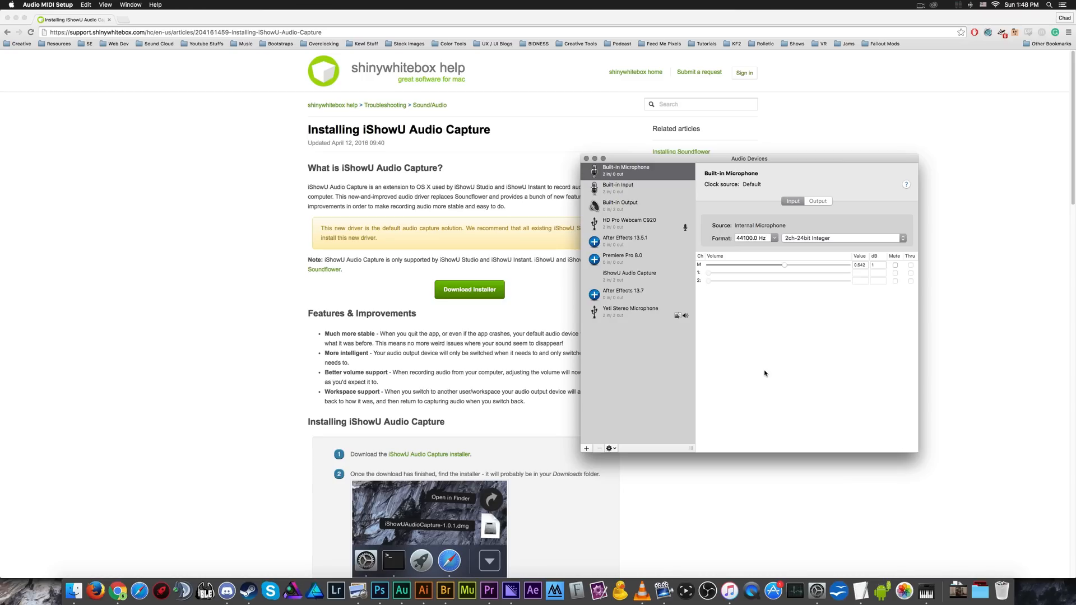
pyautogui.moveTo(653, 387)
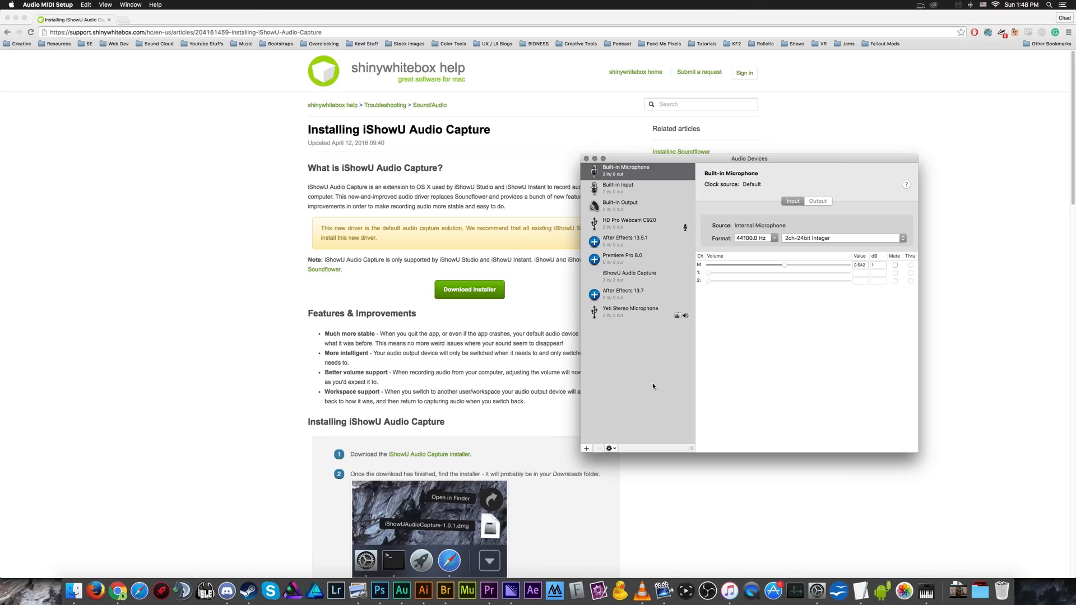
pyautogui.moveTo(662, 228)
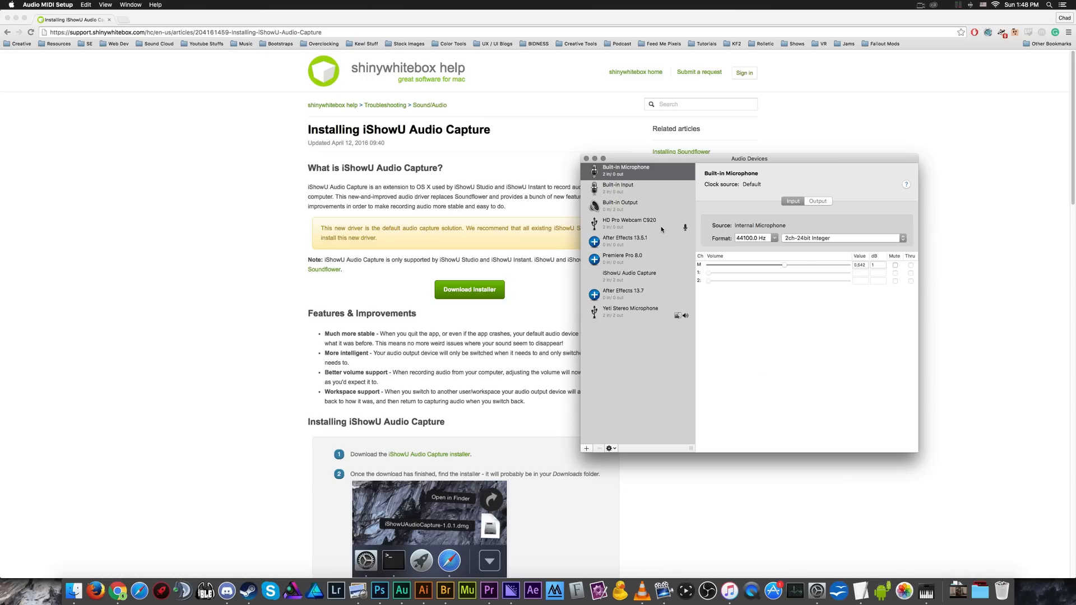
pyautogui.click(629, 223)
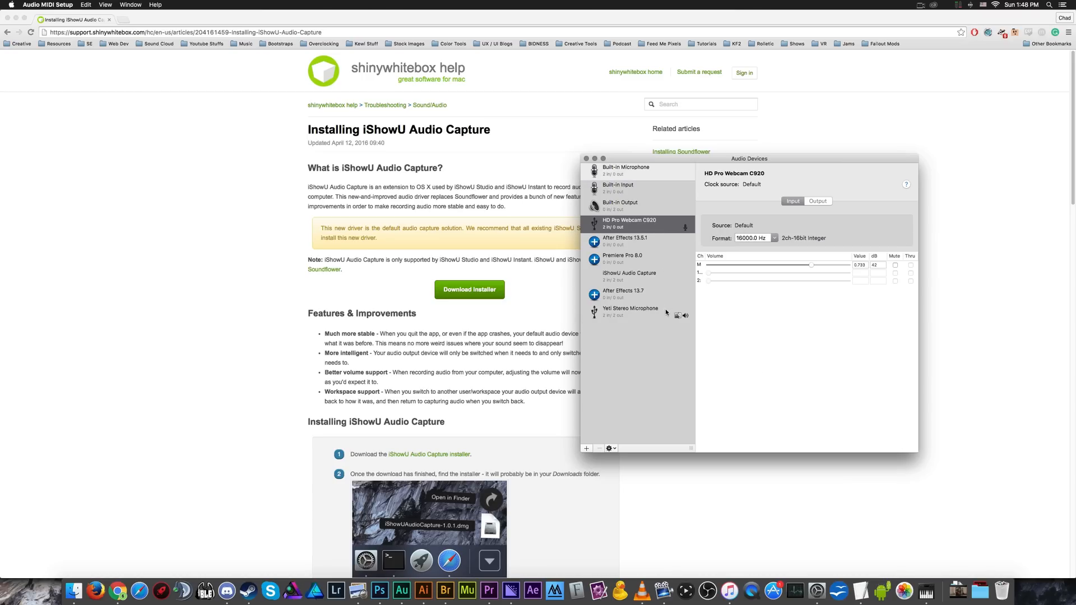
pyautogui.rightClick(630, 311)
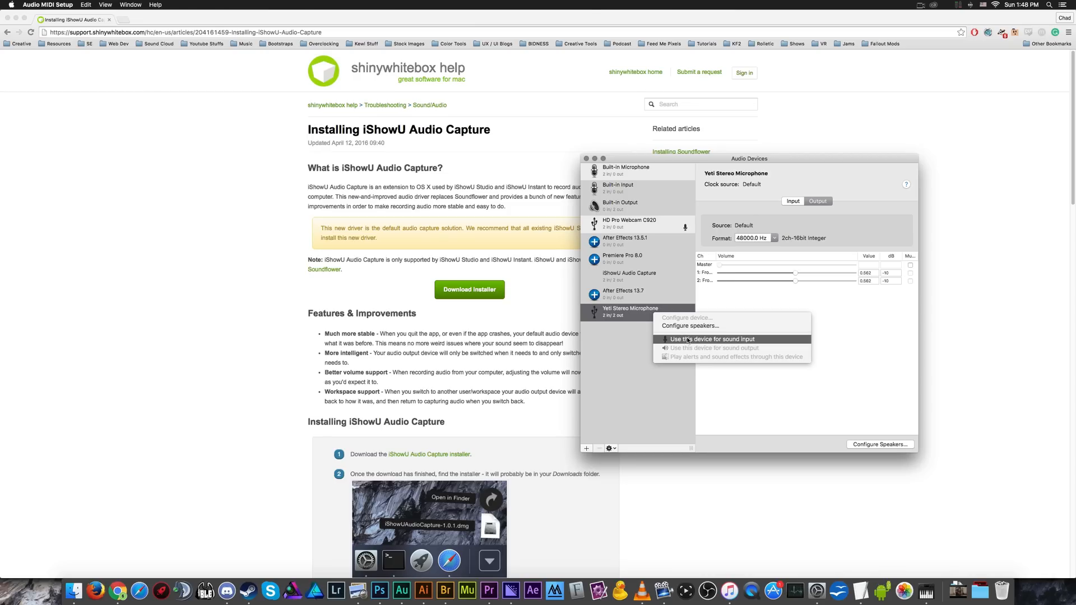
pyautogui.moveTo(680, 338)
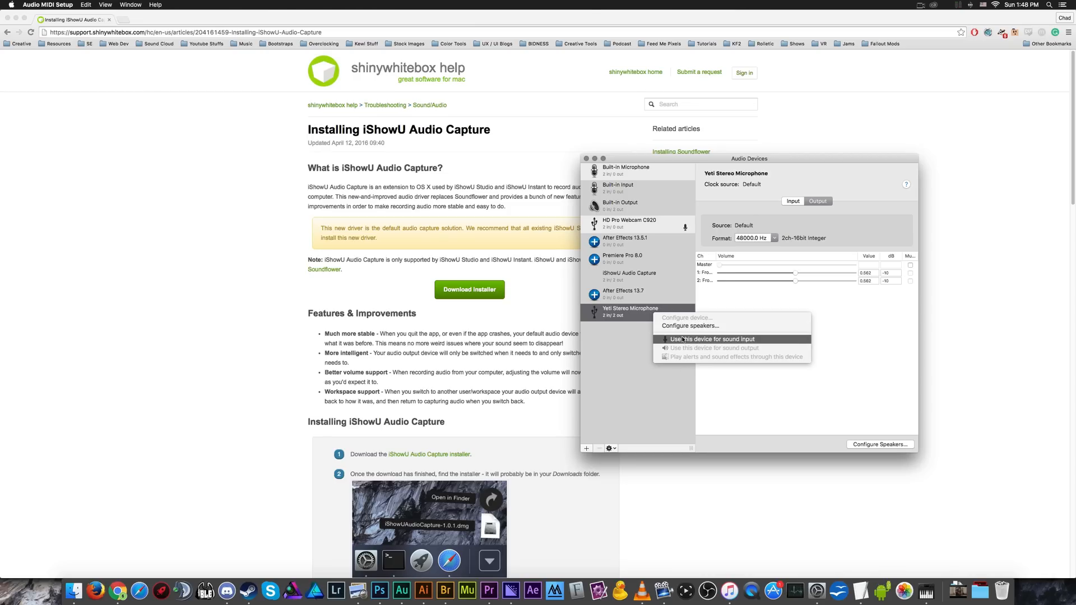
pyautogui.click(713, 339)
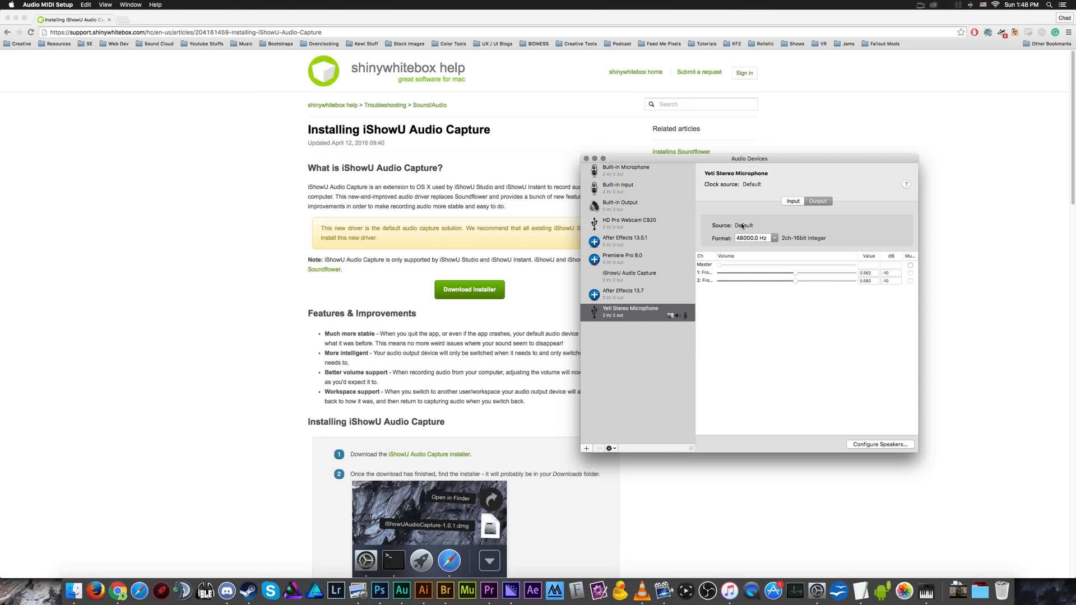
pyautogui.moveTo(961, 182)
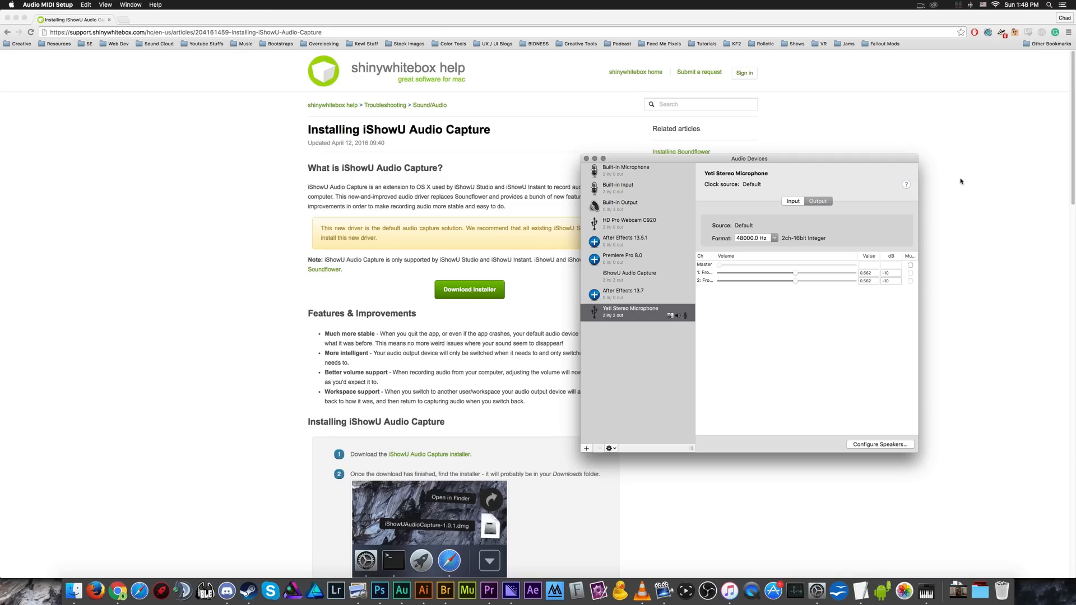
pyautogui.moveTo(641, 345)
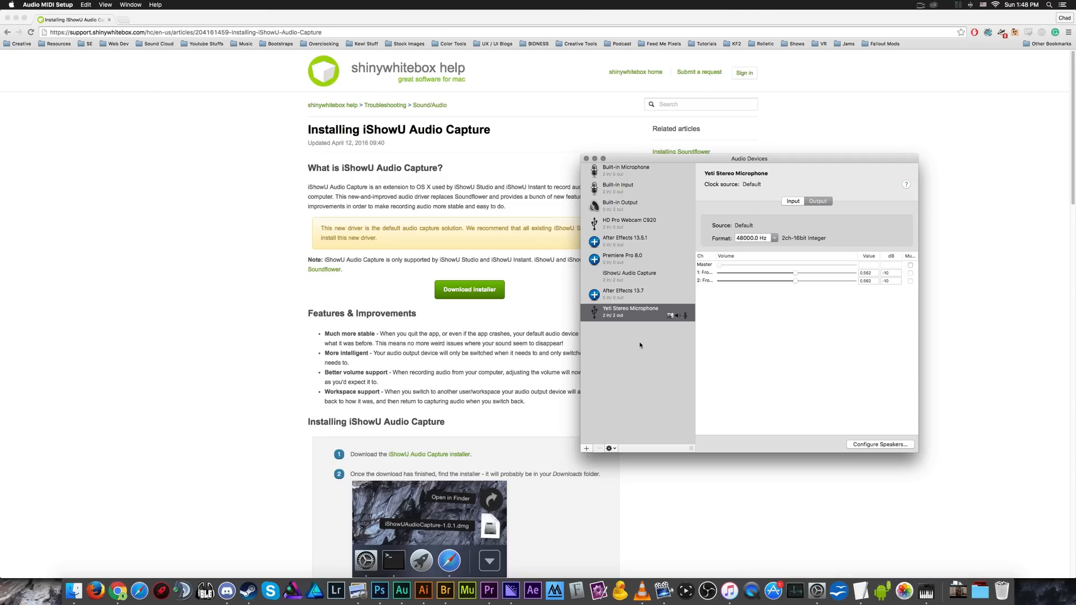
pyautogui.moveTo(646, 314)
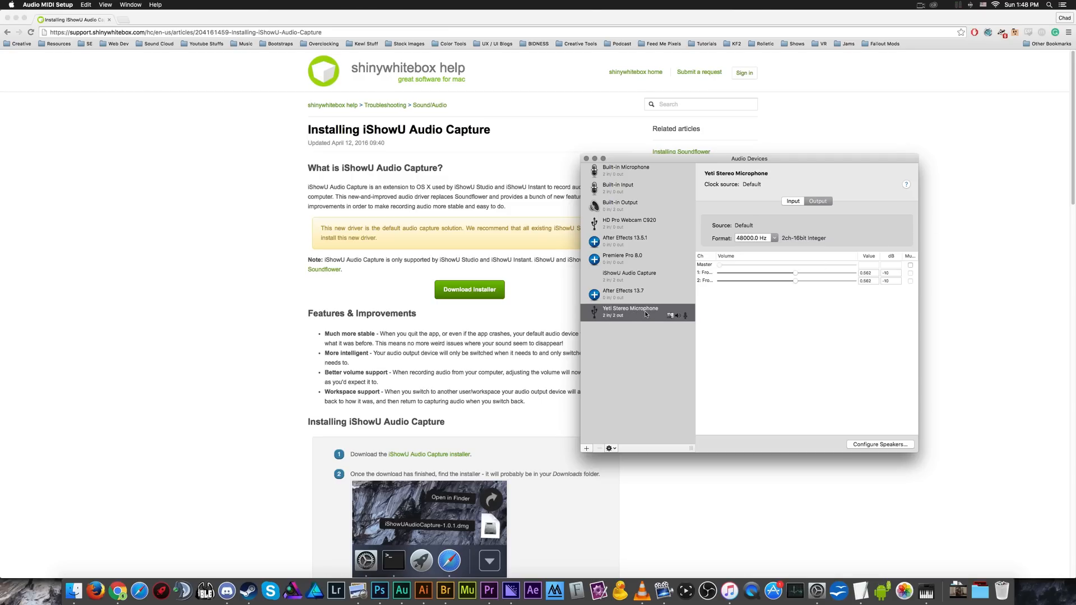
# - Review the After Effects 13.7 and Yeti device settings, ready to add a new device
pyautogui.click(623, 293)
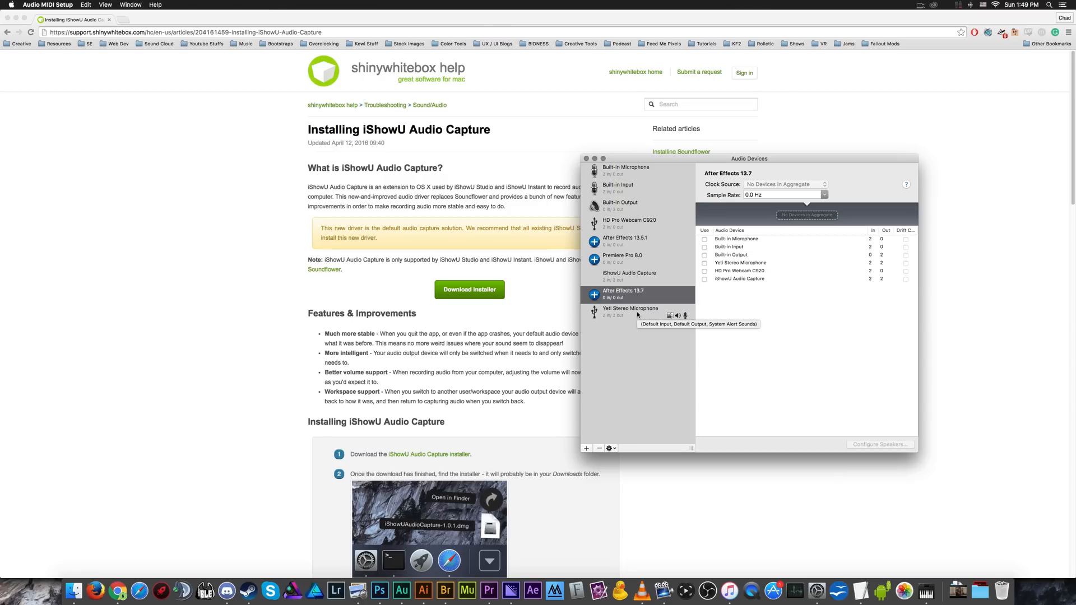
pyautogui.click(630, 311)
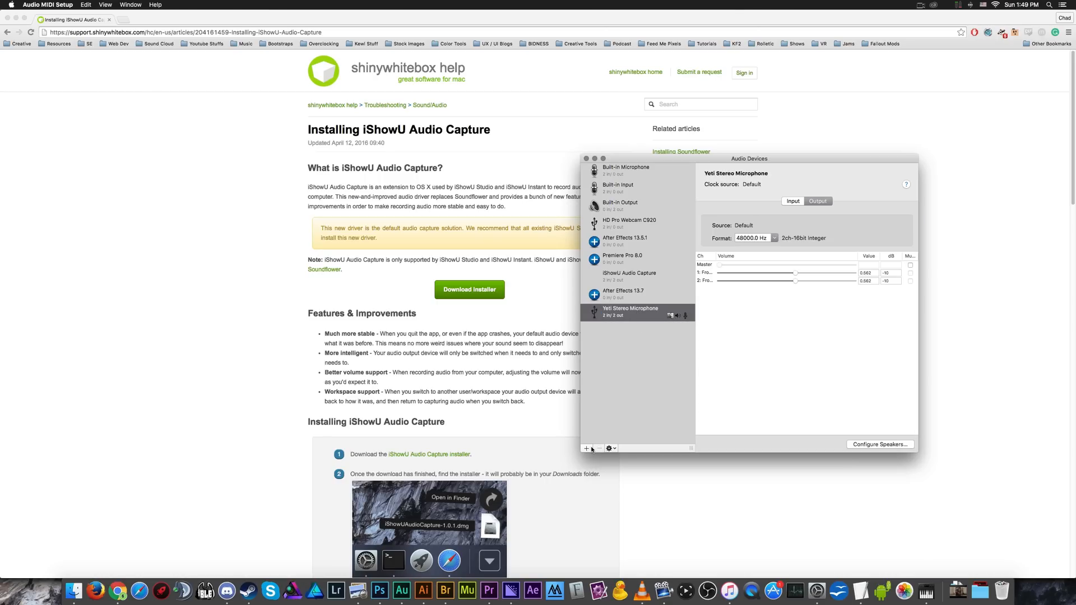
pyautogui.click(586, 449)
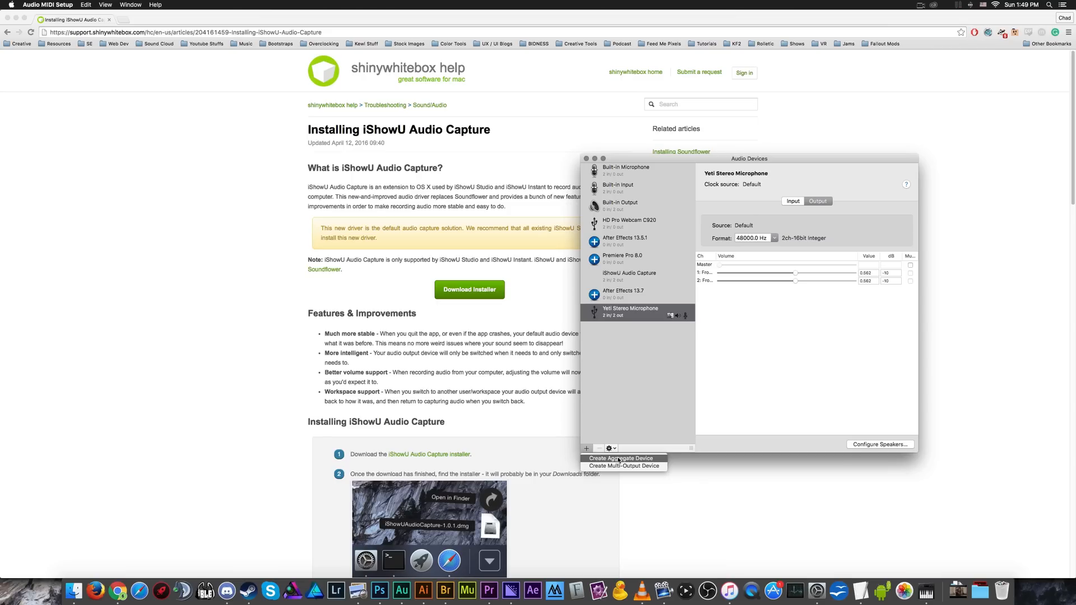
# - Create an Aggregate Device using the Yeti Stereo Microphone and iShowU Audio Capture with drift correction
pyautogui.click(620, 459)
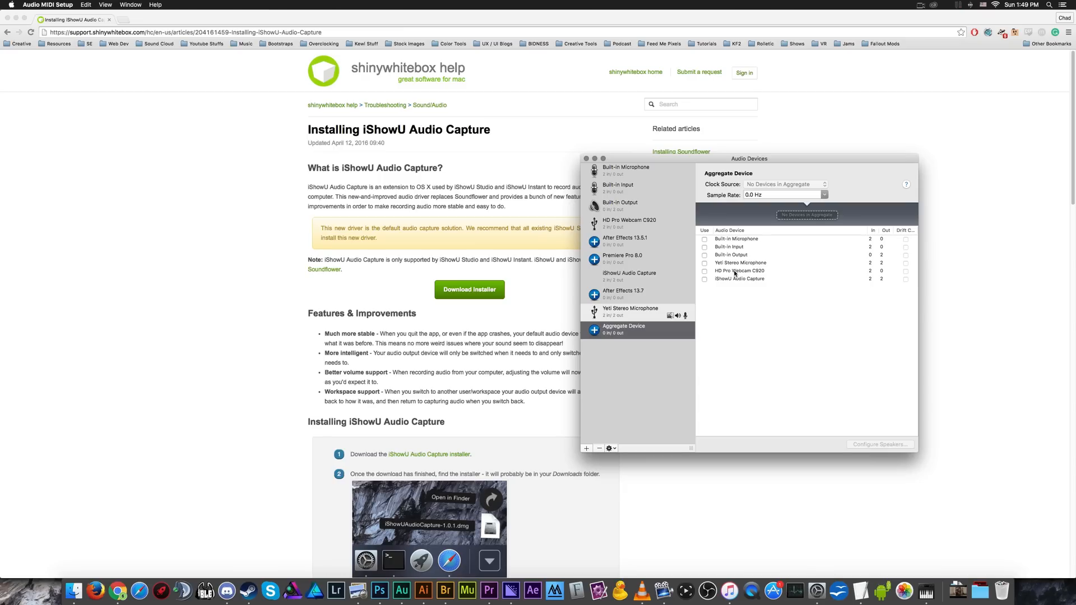
pyautogui.moveTo(734, 273)
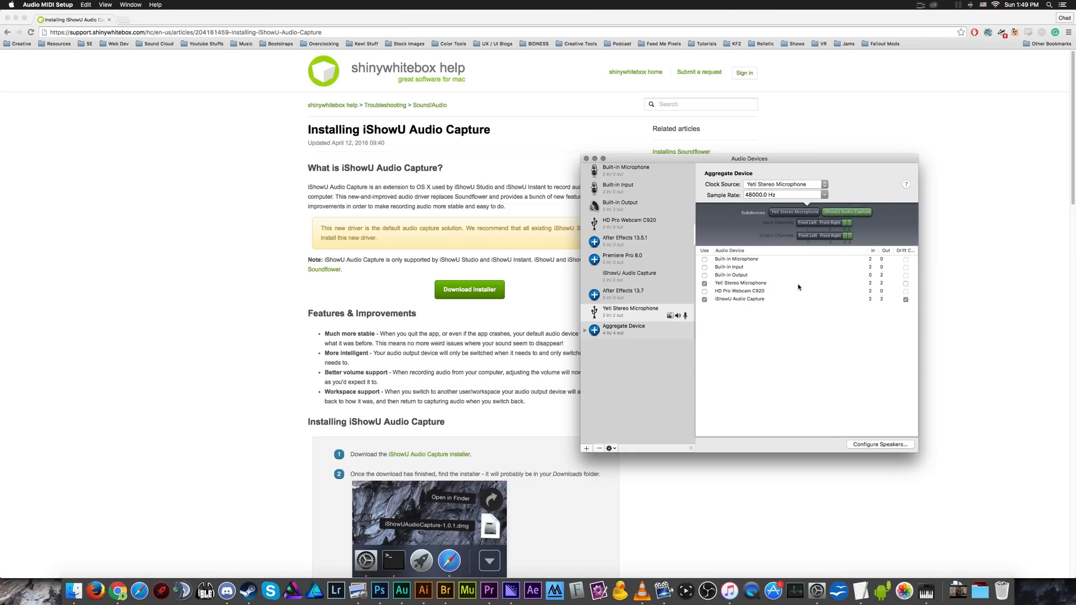
pyautogui.click(741, 283)
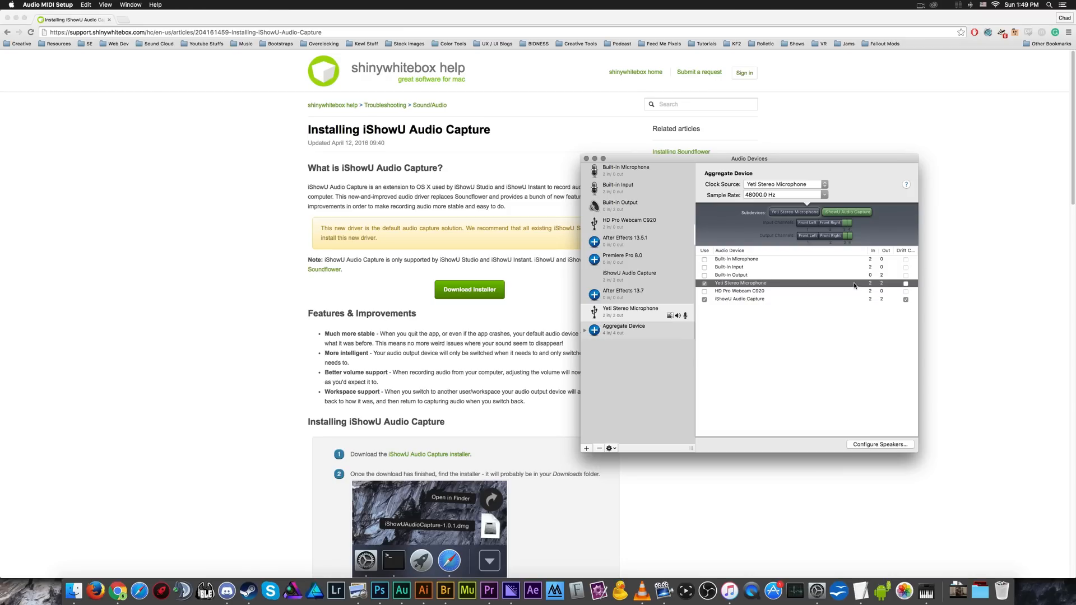
pyautogui.moveTo(847, 310)
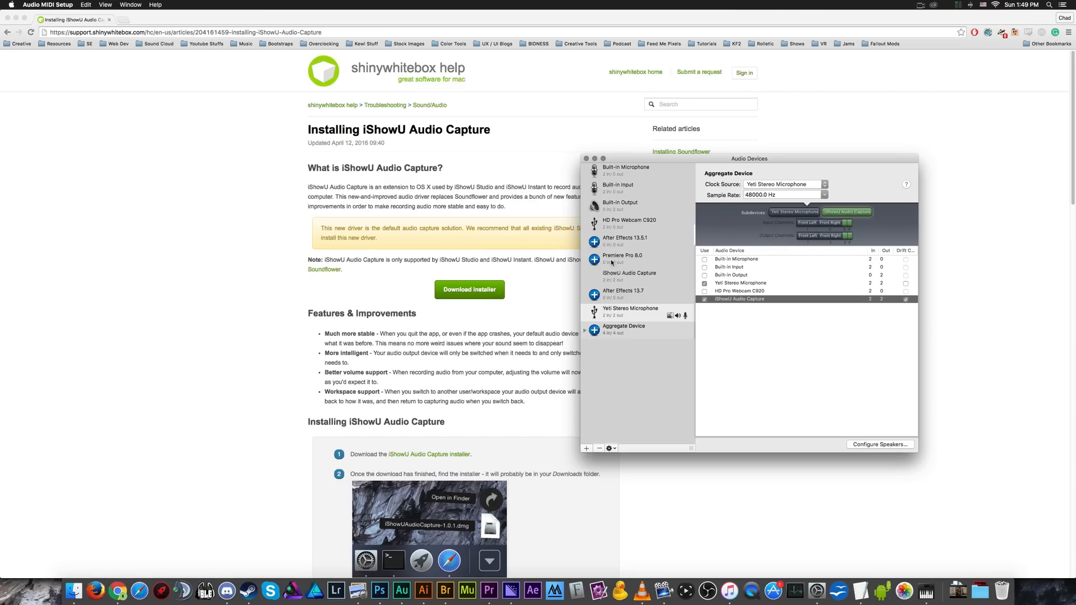
pyautogui.click(624, 330)
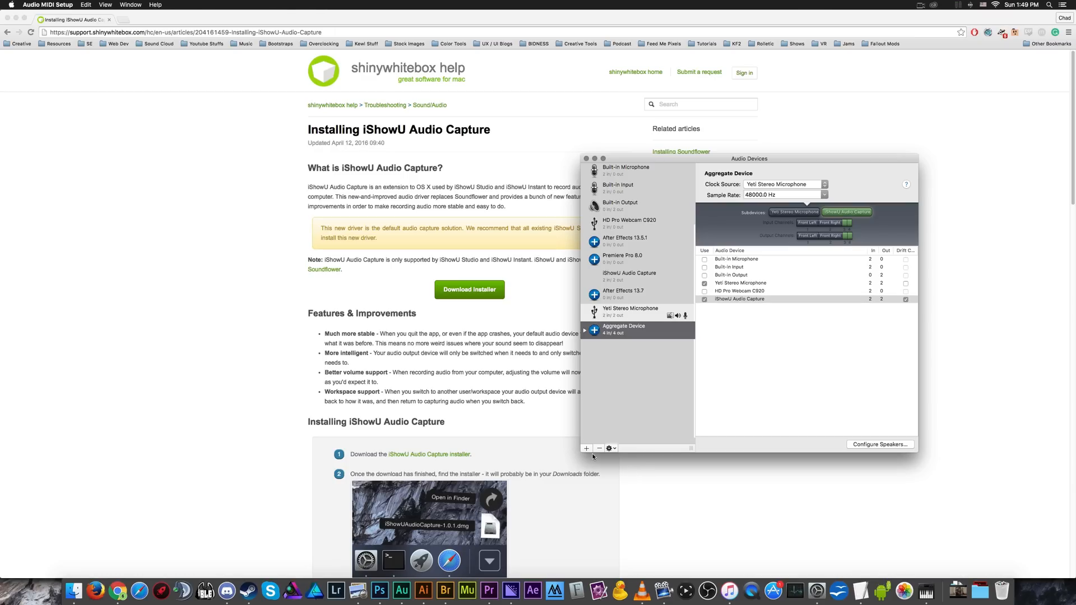
pyautogui.click(587, 449)
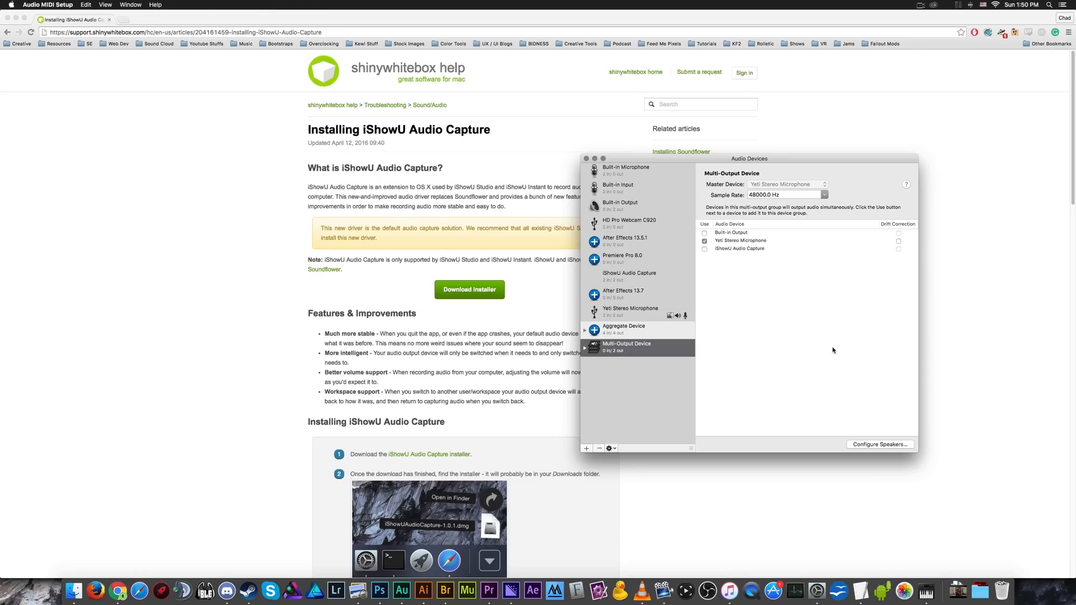
pyautogui.moveTo(829, 346)
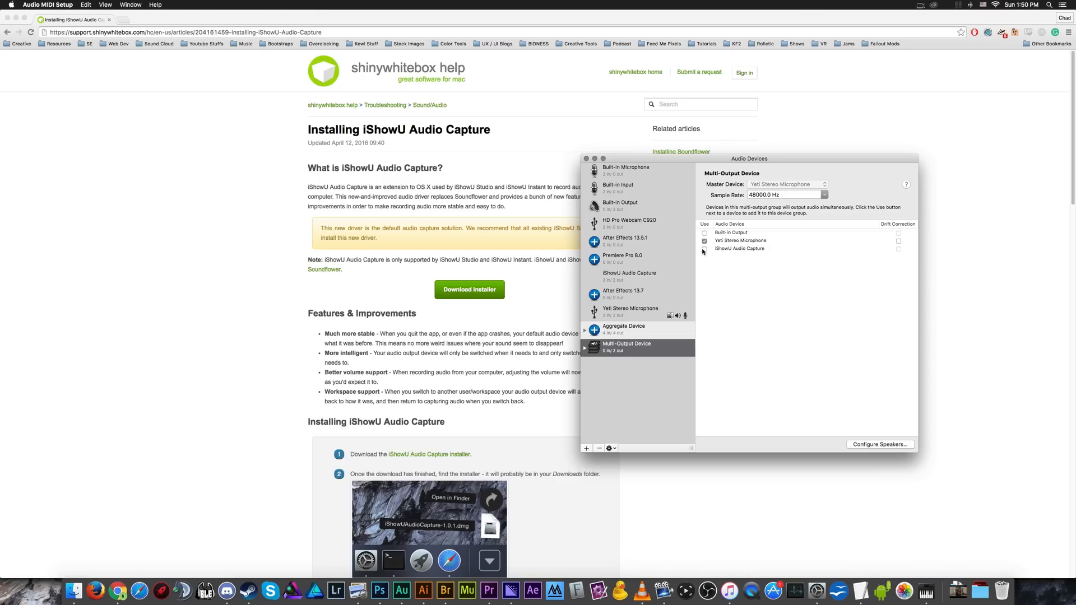
# - Add iShowU Audio Capture to the Multi-Output Device with drift correction, Yeti as master
pyautogui.click(704, 249)
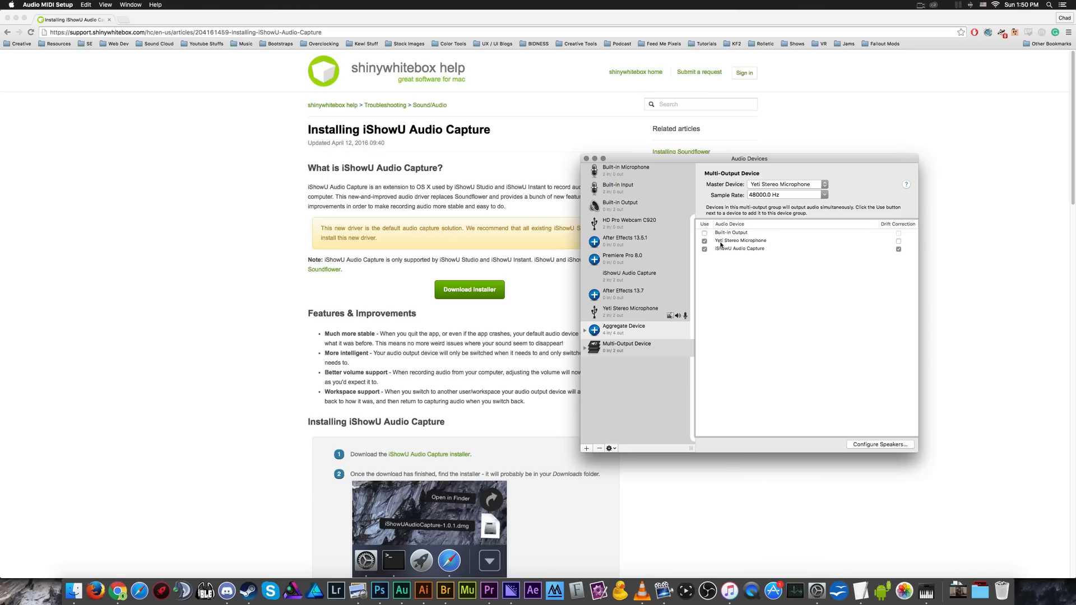
pyautogui.click(740, 249)
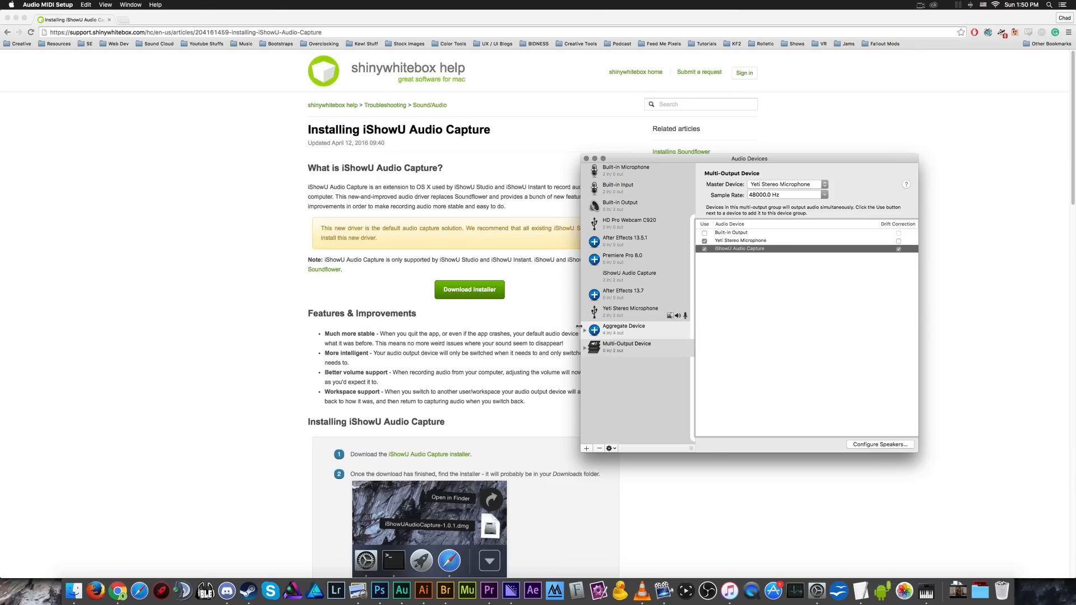
pyautogui.moveTo(629, 386)
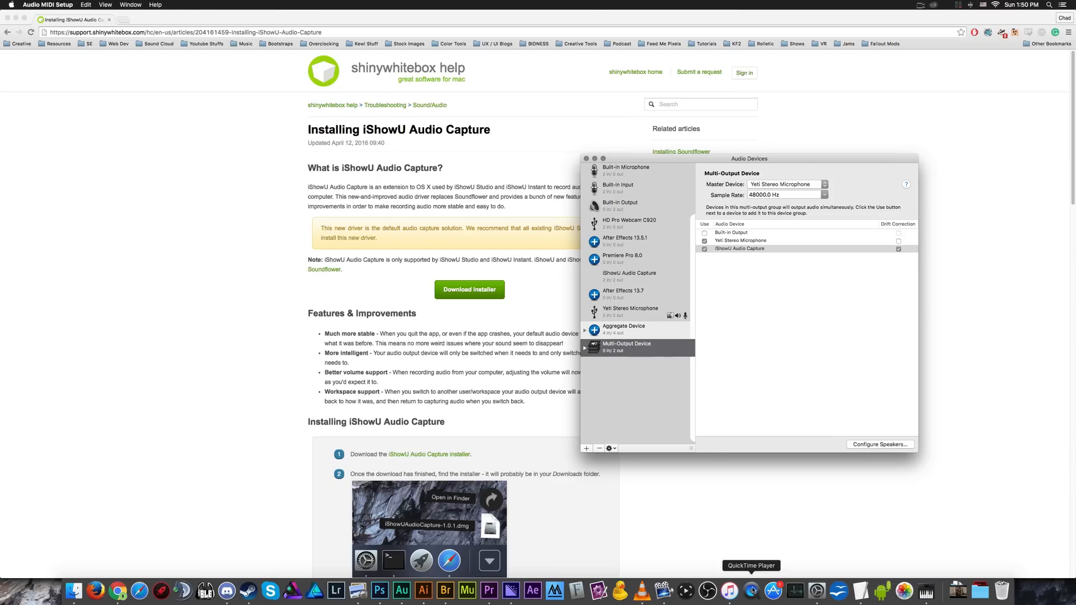
pyautogui.moveTo(817, 594)
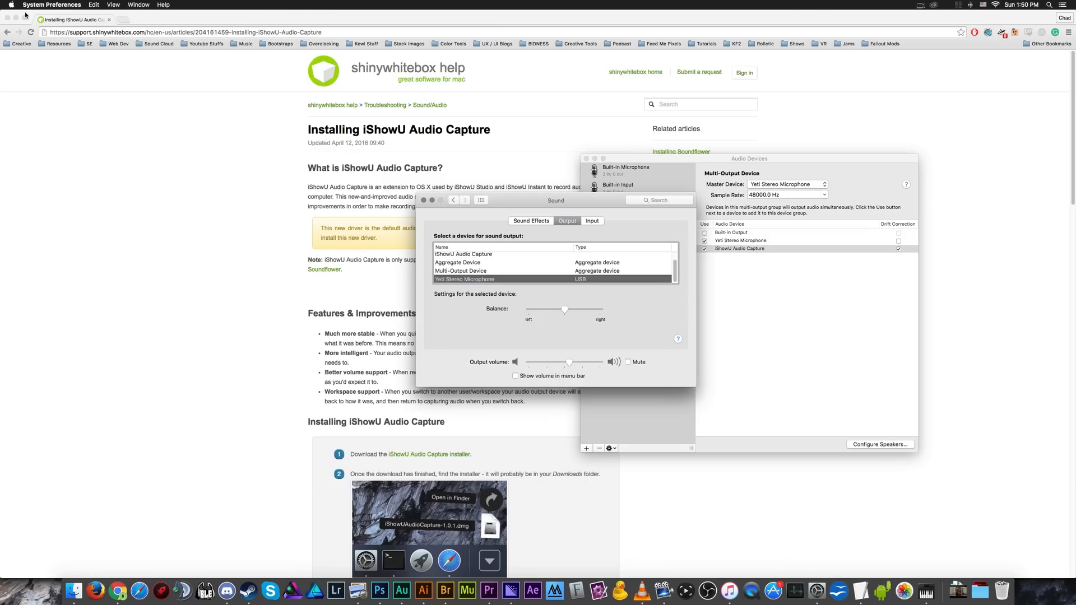
# - Select the Aggregate Device as the sound input in Sound preferences
pyautogui.click(10, 4)
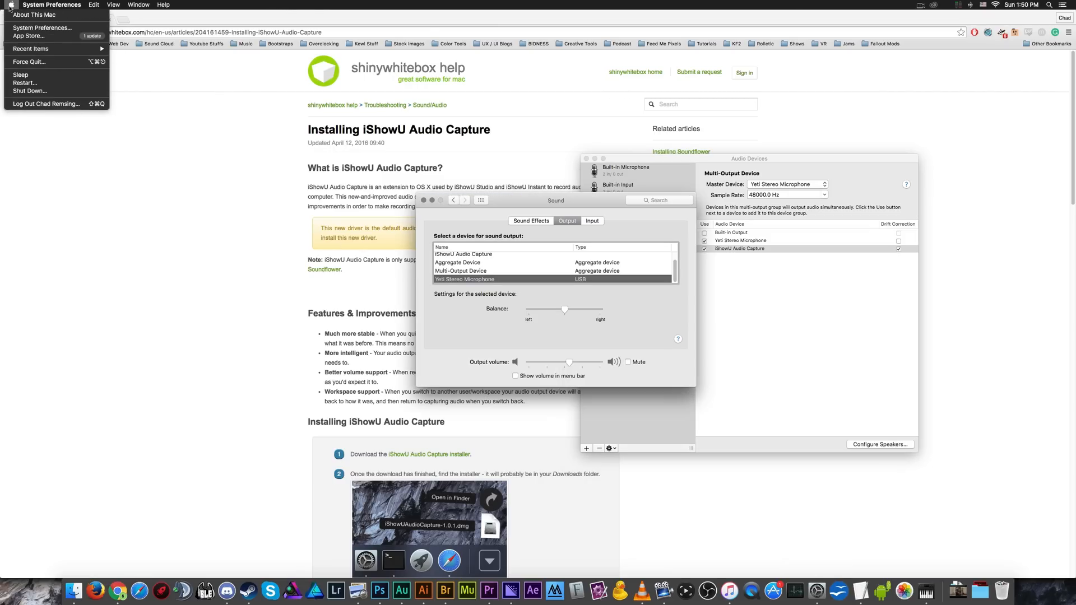
pyautogui.moveTo(43, 27)
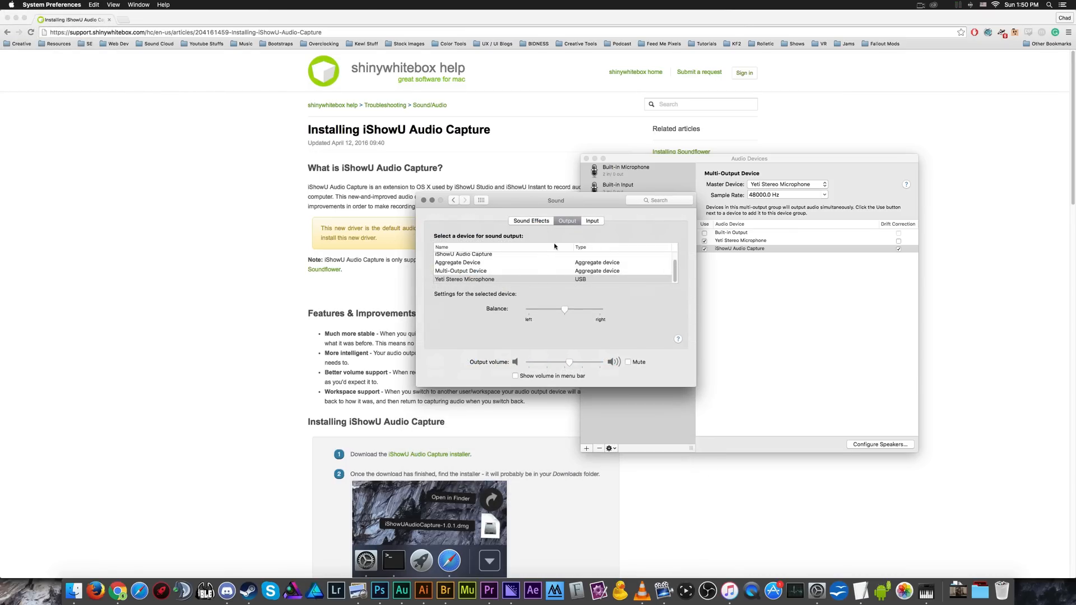
pyautogui.click(591, 221)
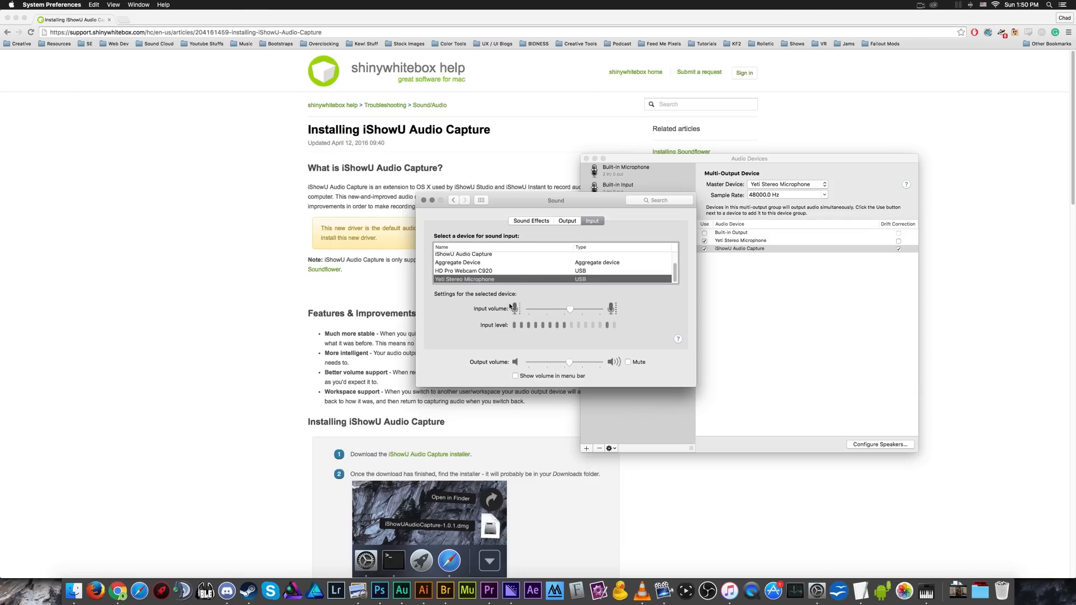
pyautogui.moveTo(521, 326)
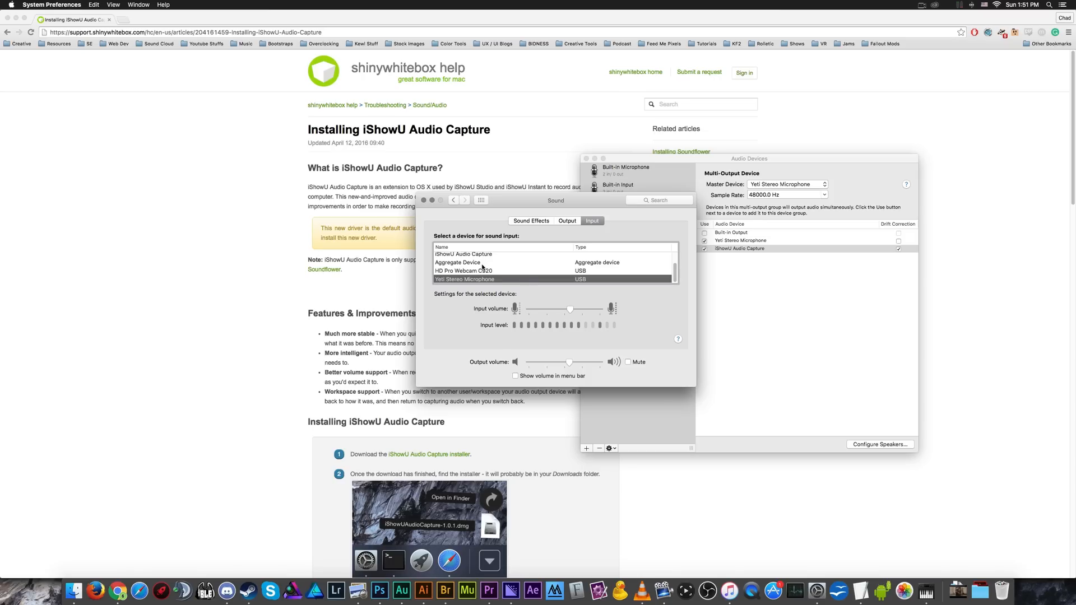
pyautogui.click(481, 262)
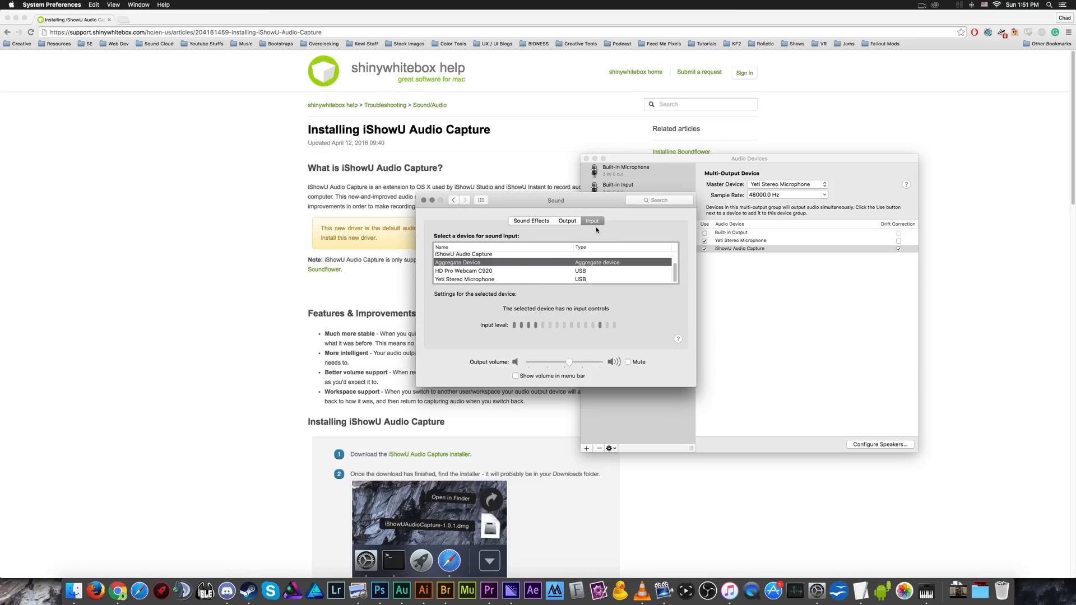
# - Set sound output to the Multi-Output Device, confirming input stays on the Aggregate Device
pyautogui.click(568, 221)
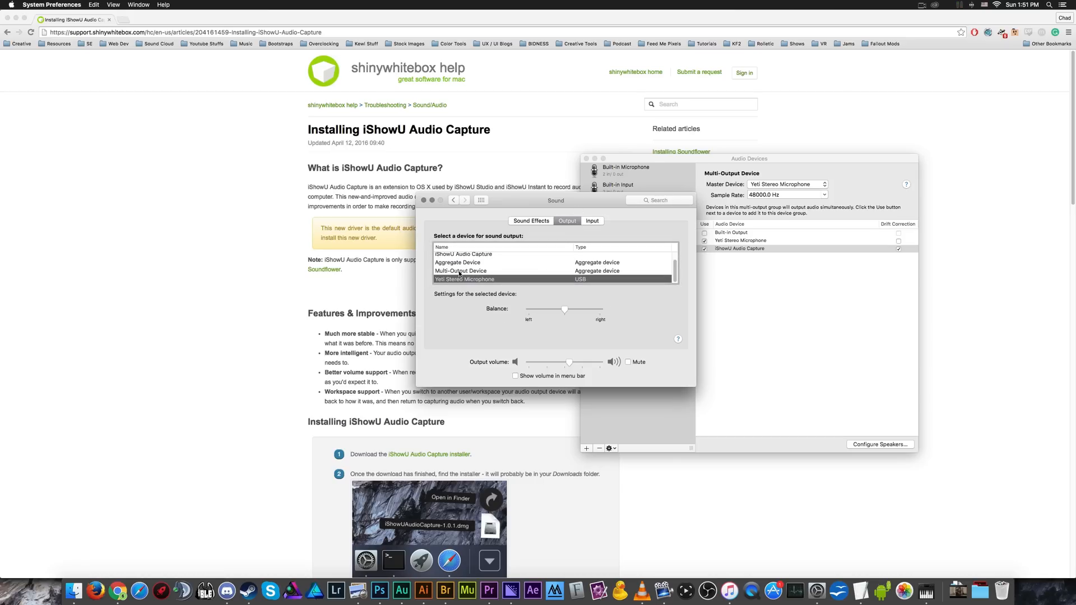
pyautogui.moveTo(485, 275)
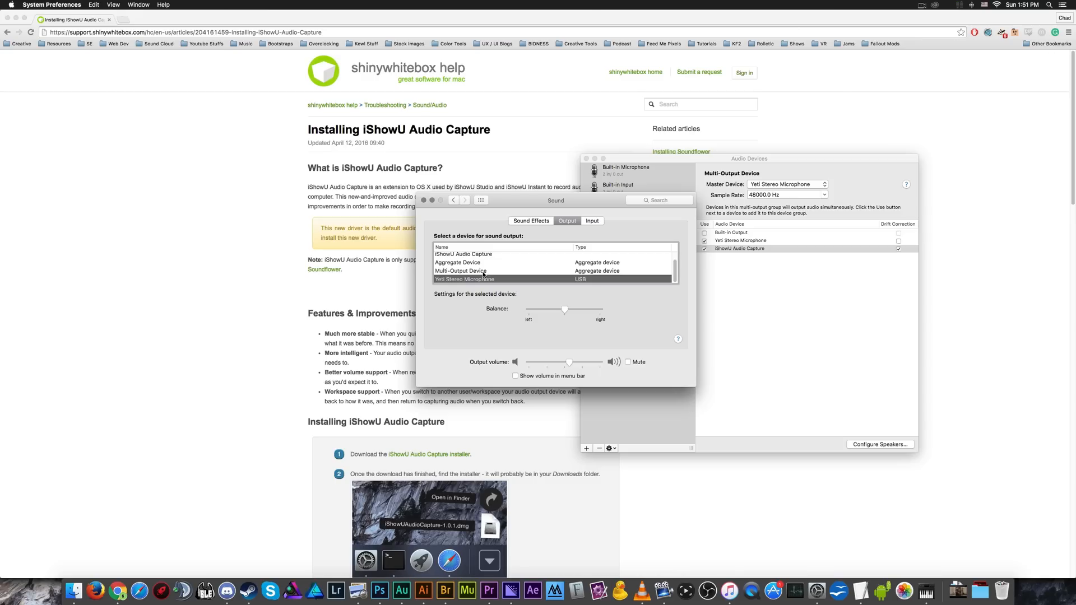
pyautogui.moveTo(483, 276)
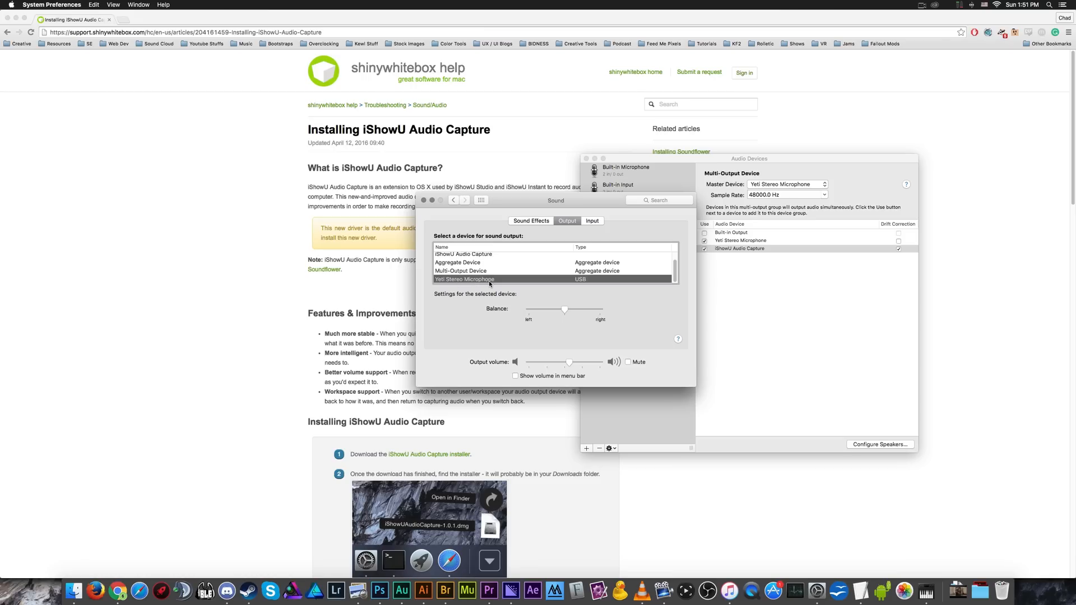
pyautogui.moveTo(490, 285)
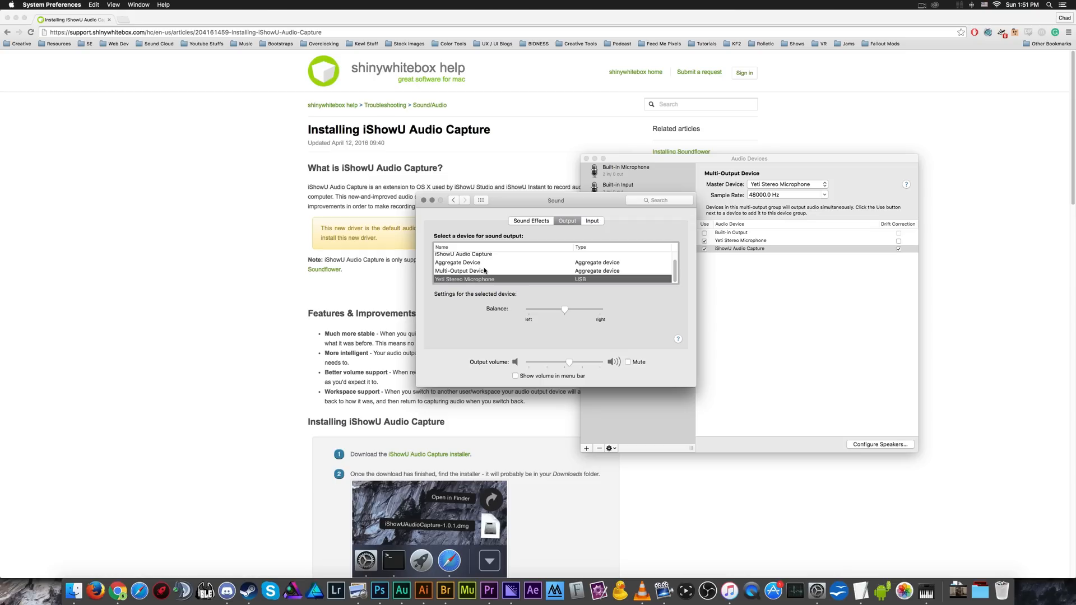
pyautogui.click(460, 270)
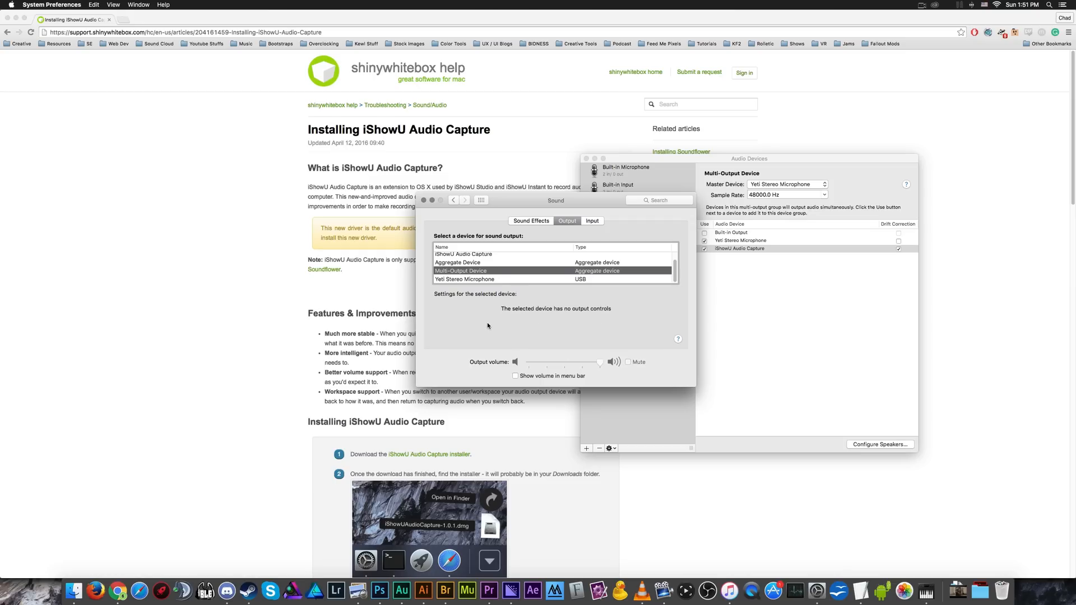
pyautogui.moveTo(452, 224)
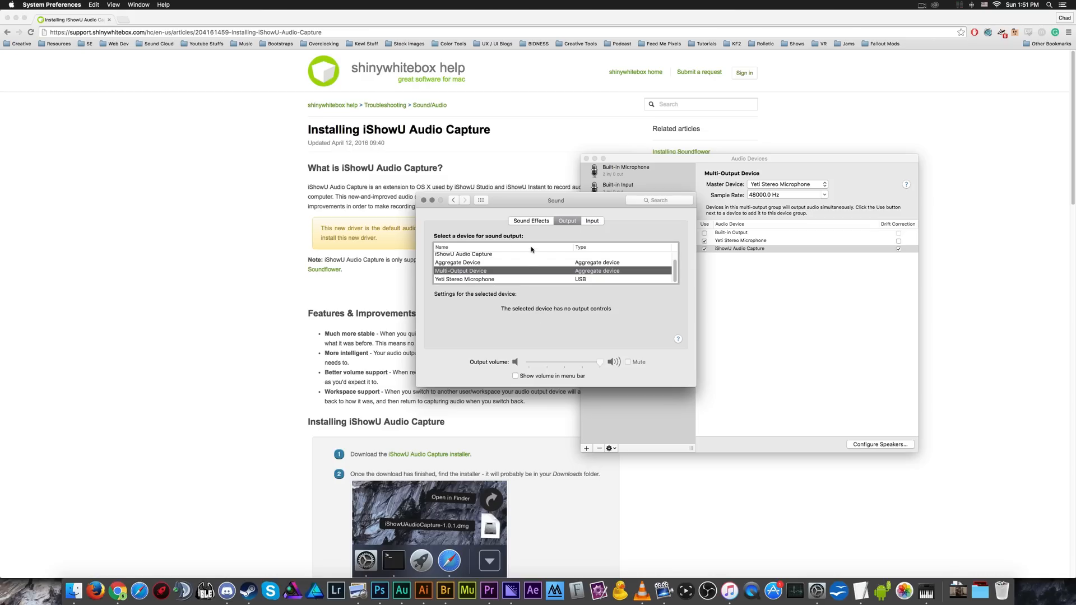
pyautogui.click(592, 221)
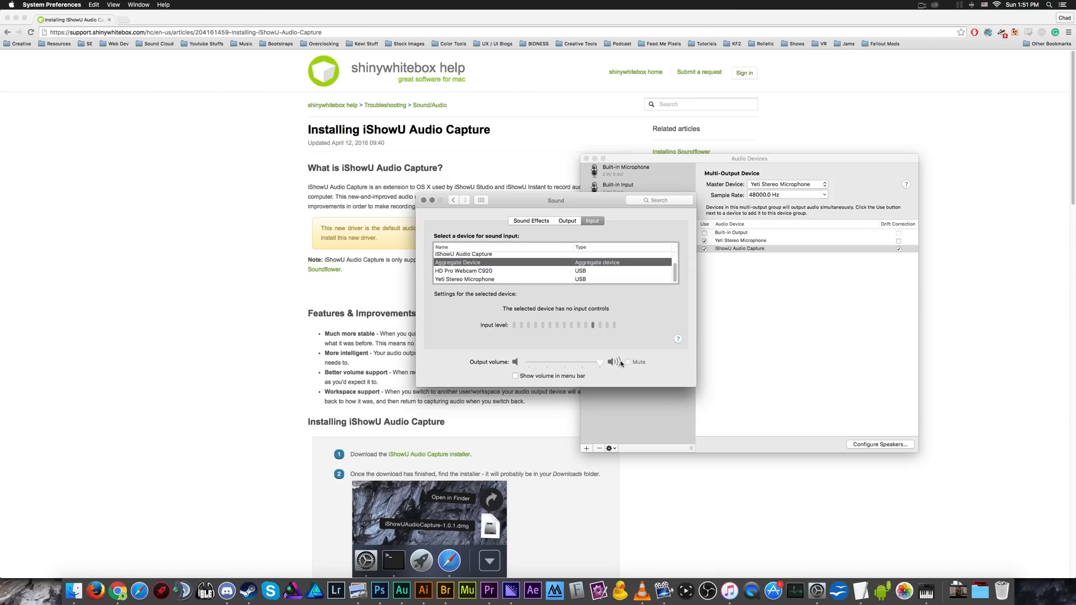
pyautogui.moveTo(183, 589)
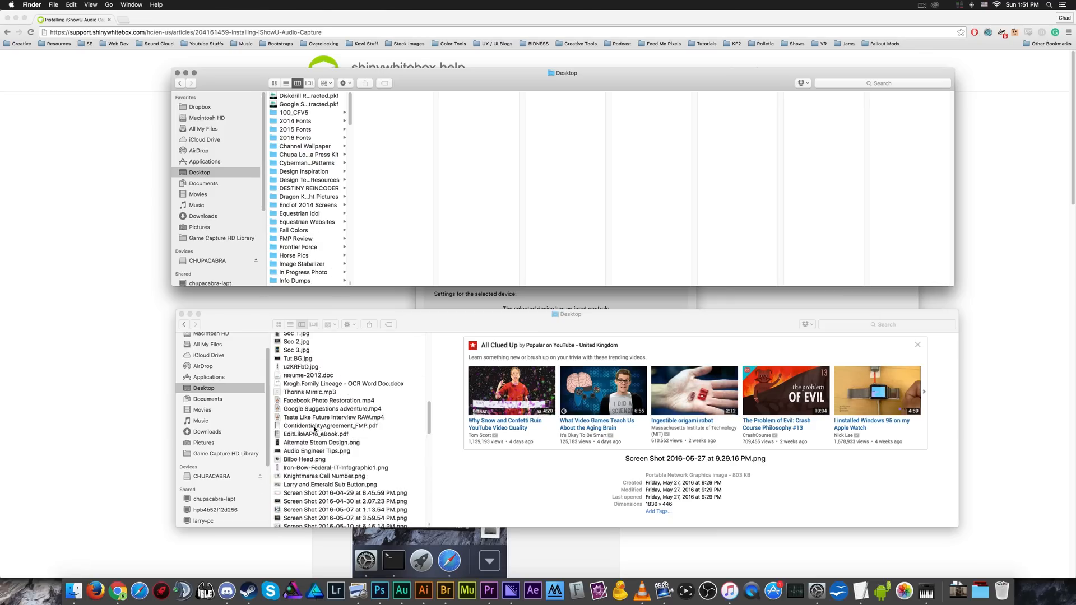
# - Navigate DESTINY REINCODER > Send 33 and select DOOM 2.mp4 after previewing Stardew Yoda.mp4
pyautogui.scroll(-3)
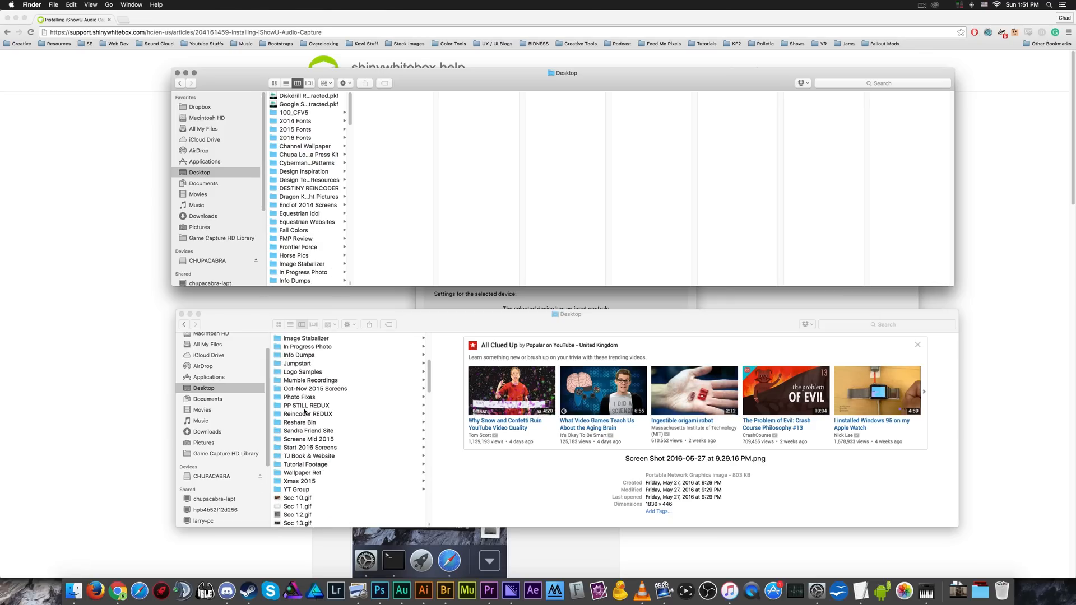
pyautogui.scroll(-3)
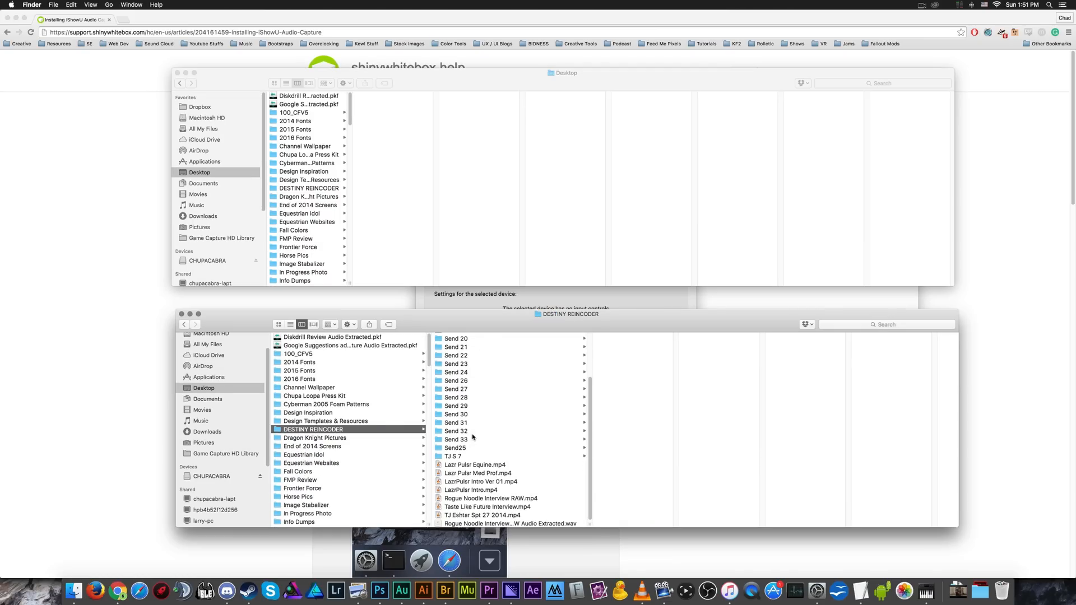
pyautogui.click(455, 440)
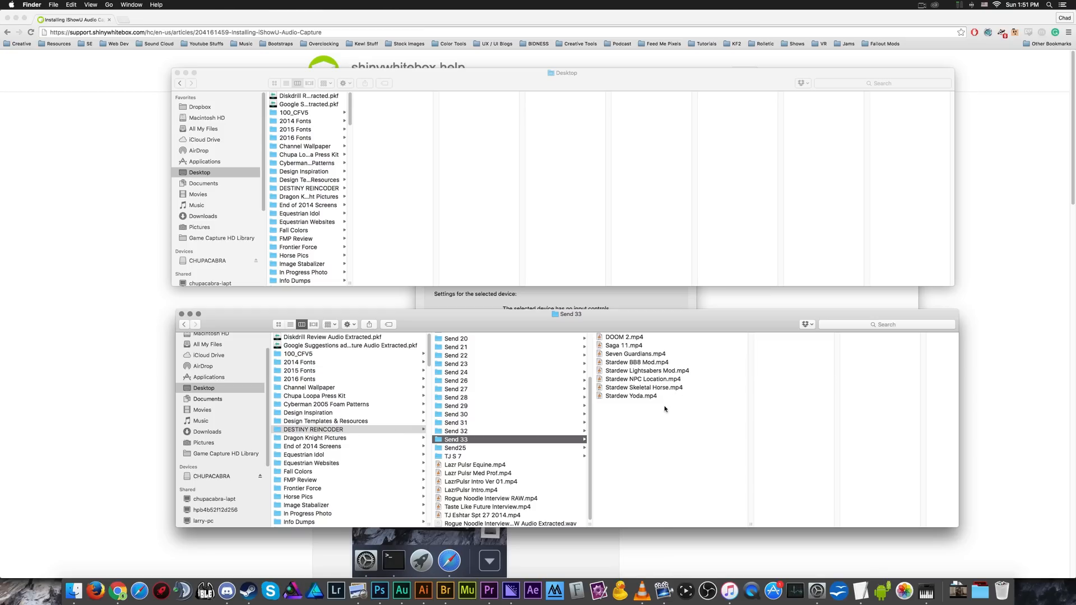
pyautogui.click(629, 396)
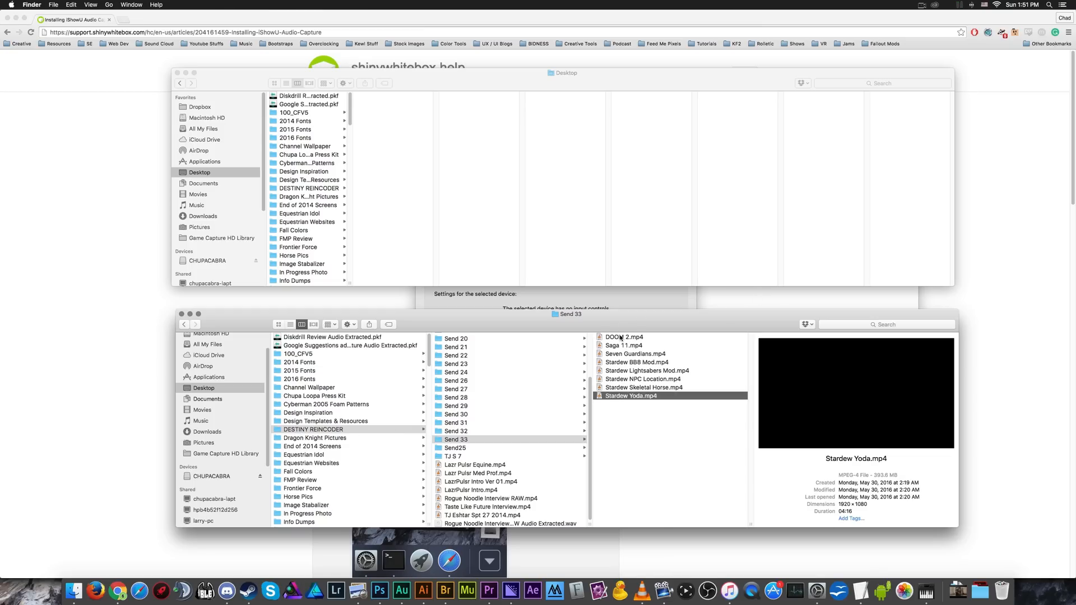
pyautogui.click(623, 336)
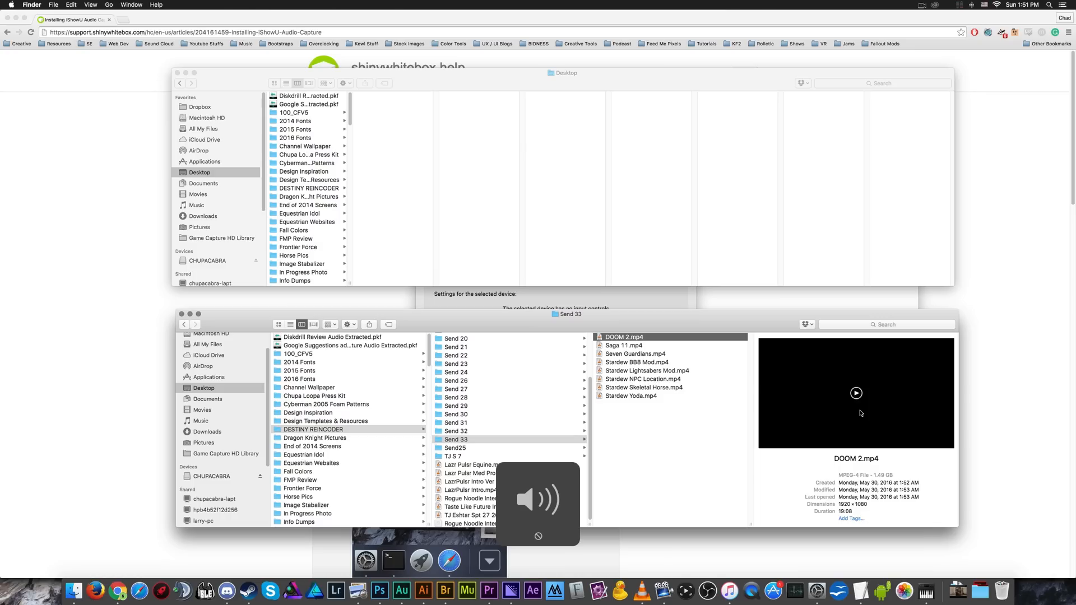
pyautogui.moveTo(928, 591)
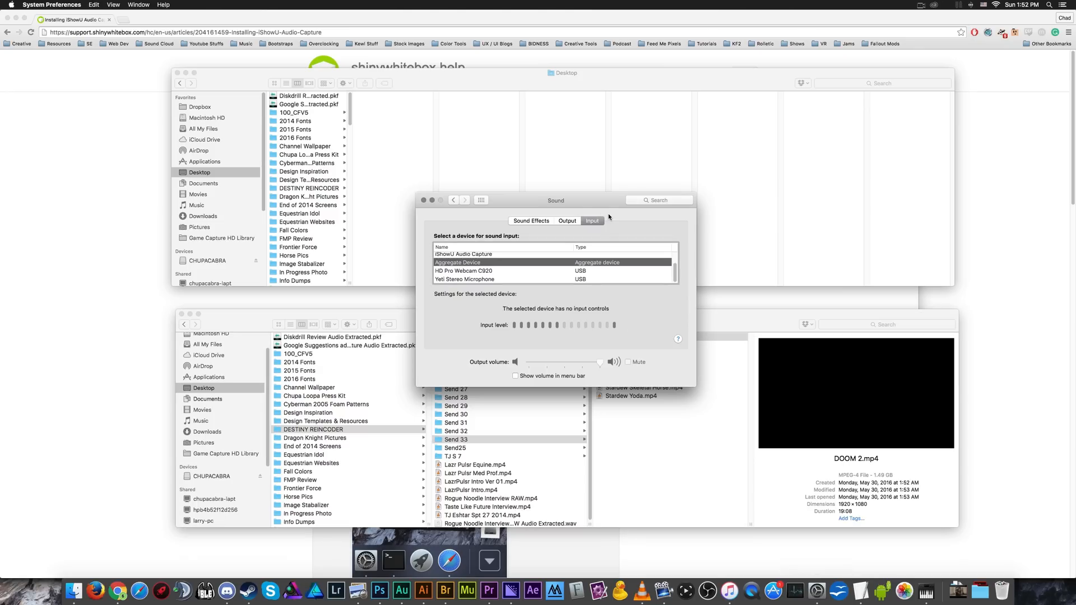
# - Confirm Multi-Output Device as the selected sound output in the Output settings
pyautogui.click(567, 221)
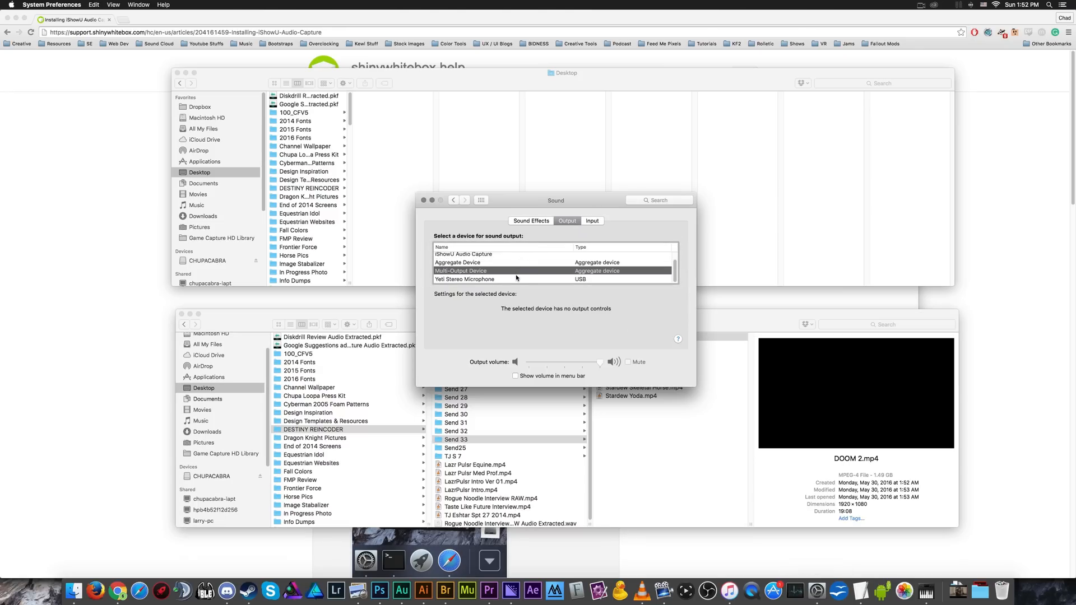
pyautogui.click(464, 279)
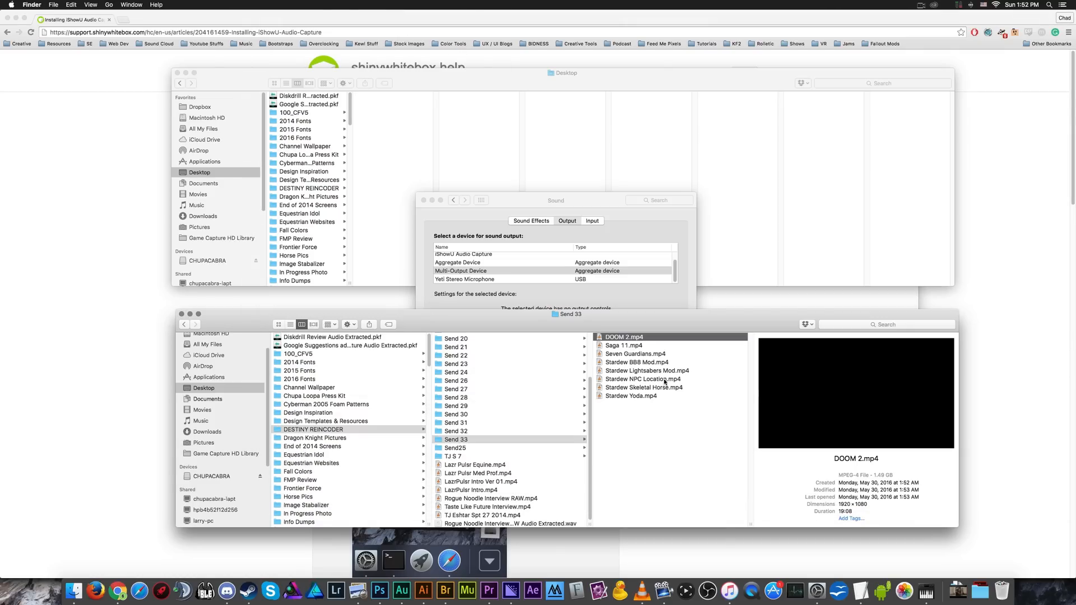
# - Launch DOOM 2.mp4 and check the sound input choices stay on the Aggregate Device
pyautogui.doubleClick(625, 337)
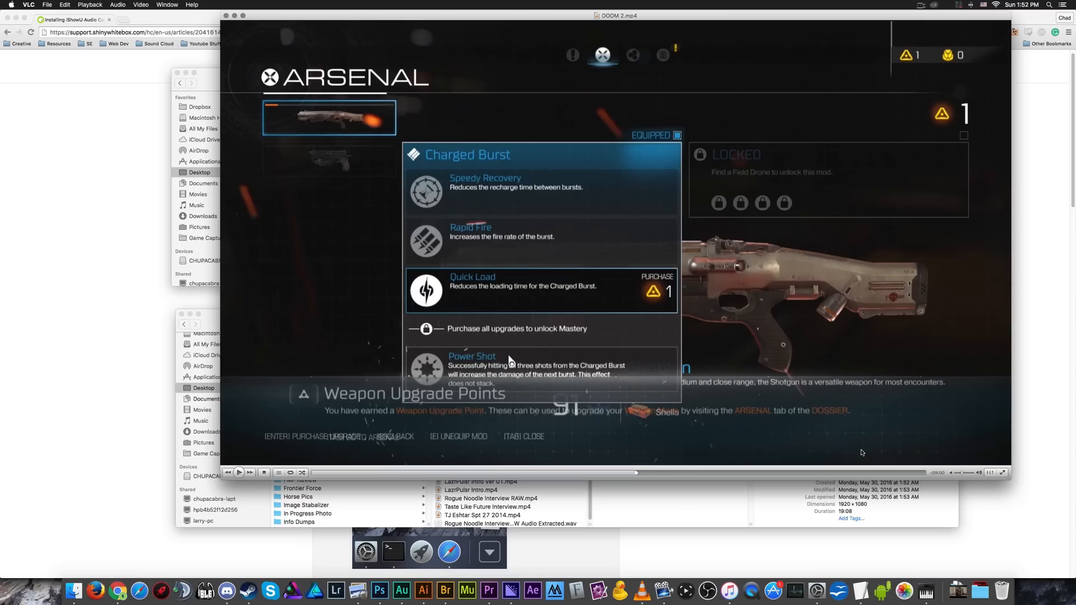
pyautogui.moveTo(835, 590)
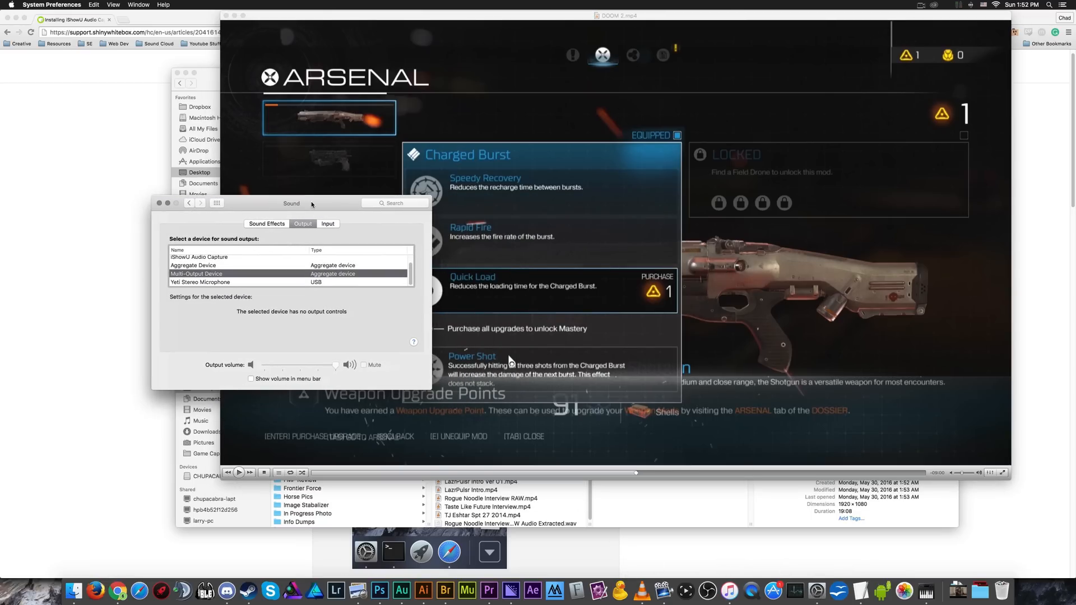
pyautogui.click(327, 224)
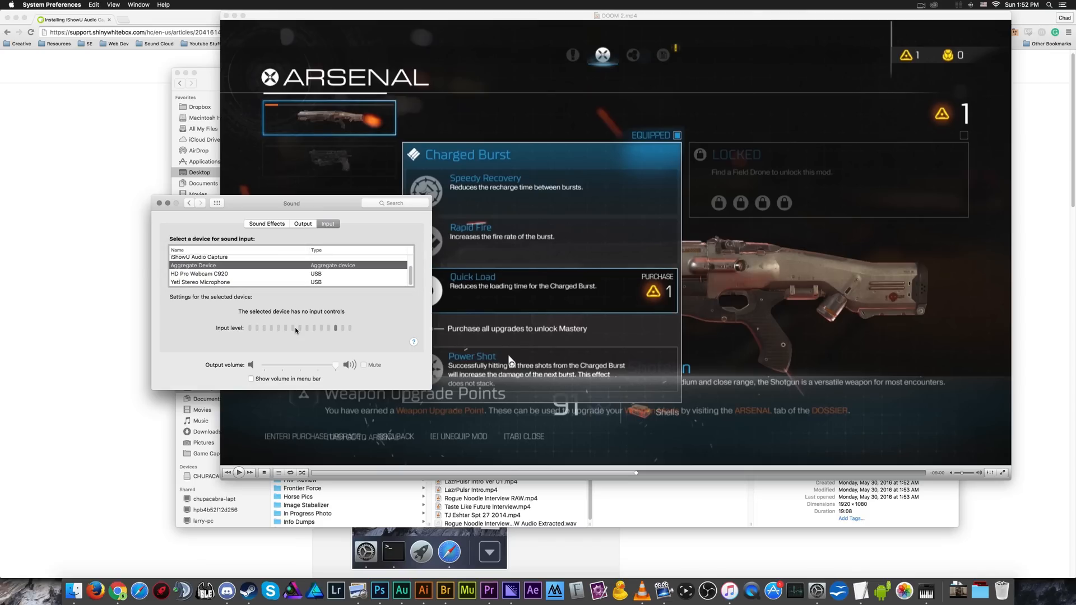
pyautogui.moveTo(292, 203); pyautogui.dragTo(279, 221)
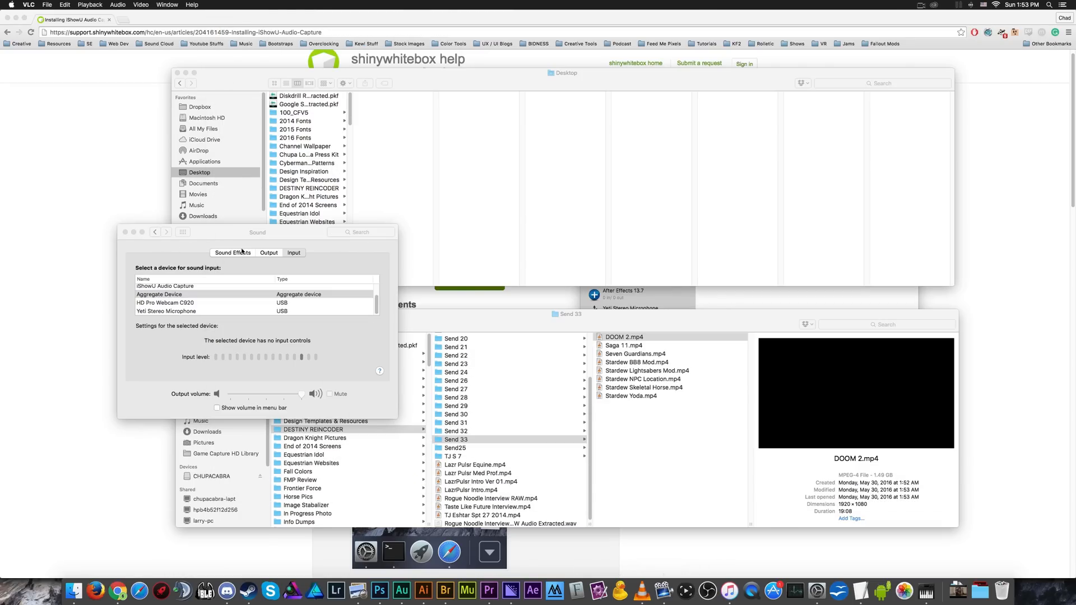
pyautogui.moveTo(700, 601)
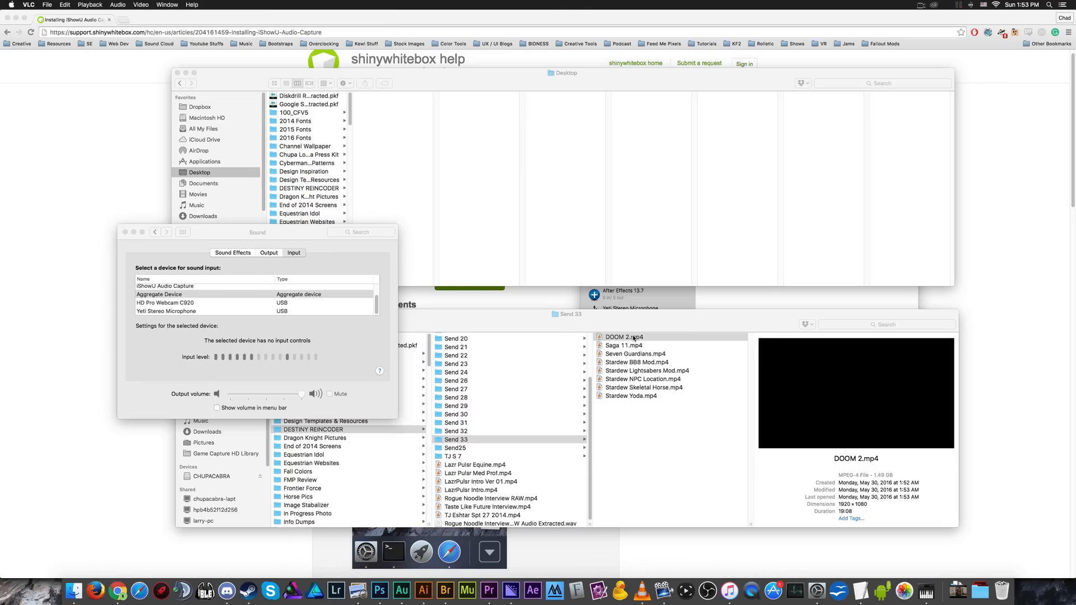
# - Start a QuickTime screen recording with Aggregate Device as microphone while DOOM 2.mp4 is loaded in VLC
pyautogui.doubleClick(625, 337)
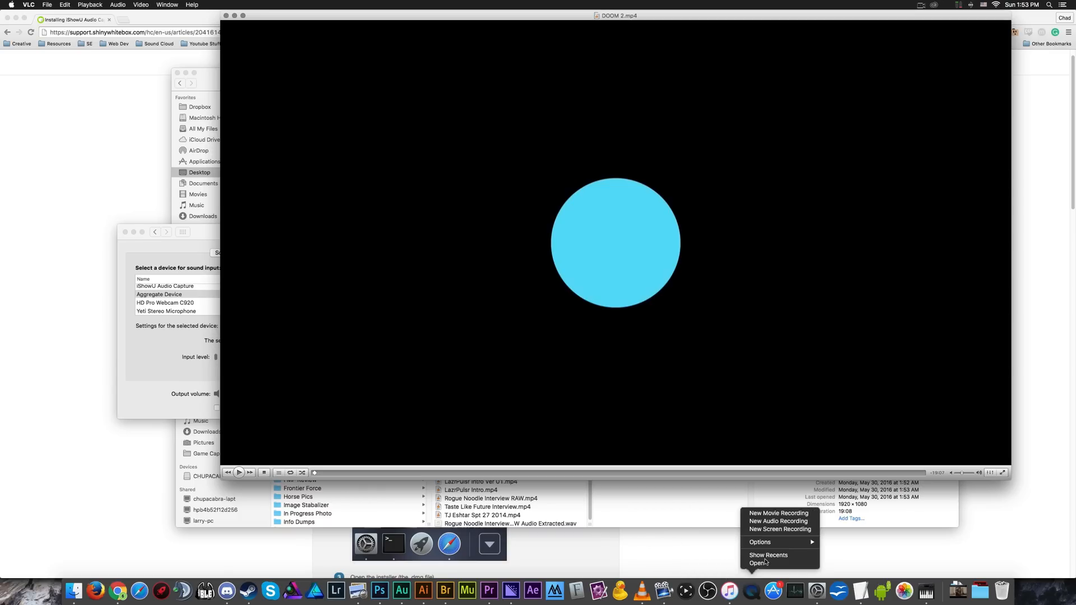
pyautogui.click(779, 529)
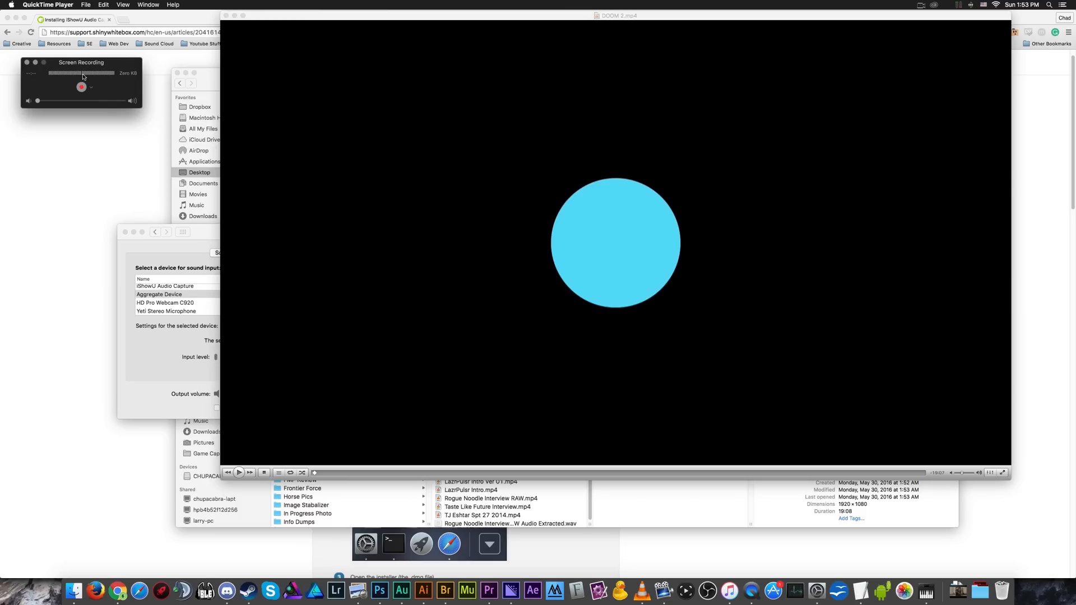
pyautogui.click(91, 88)
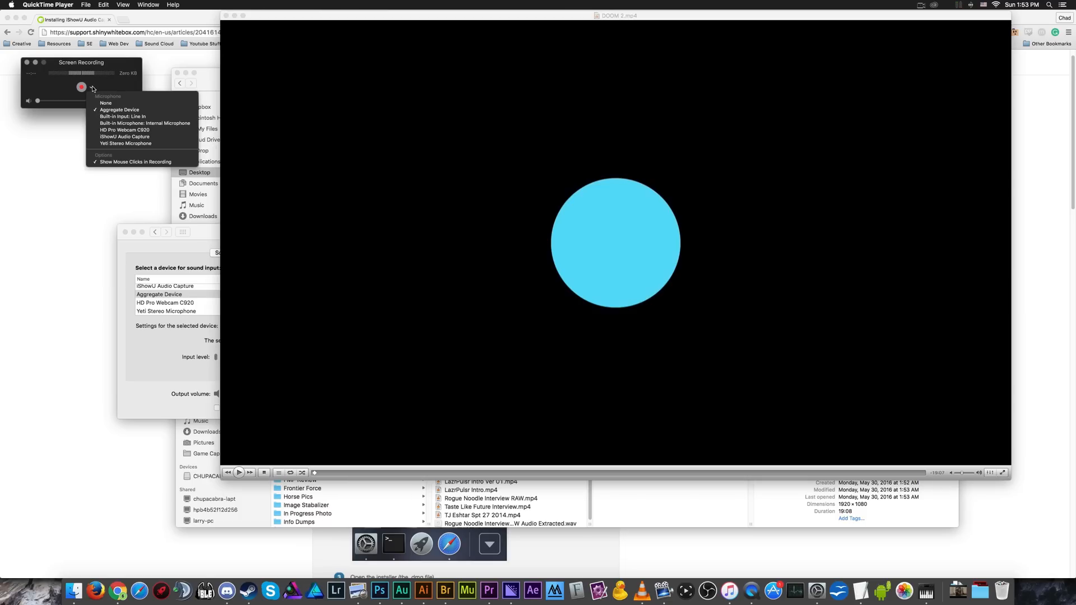
pyautogui.moveTo(122, 116)
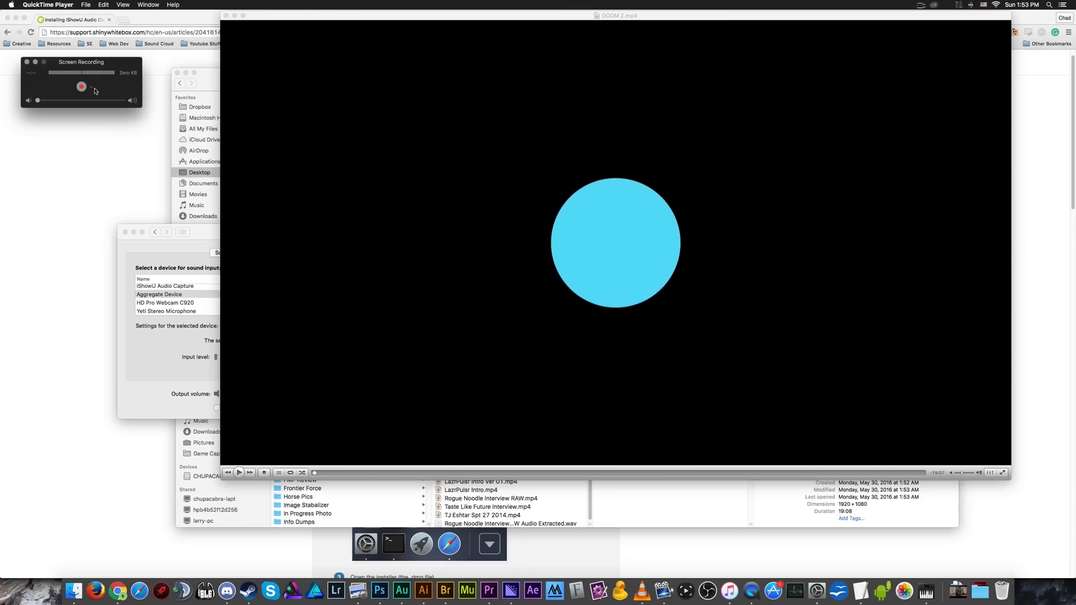
pyautogui.click(89, 88)
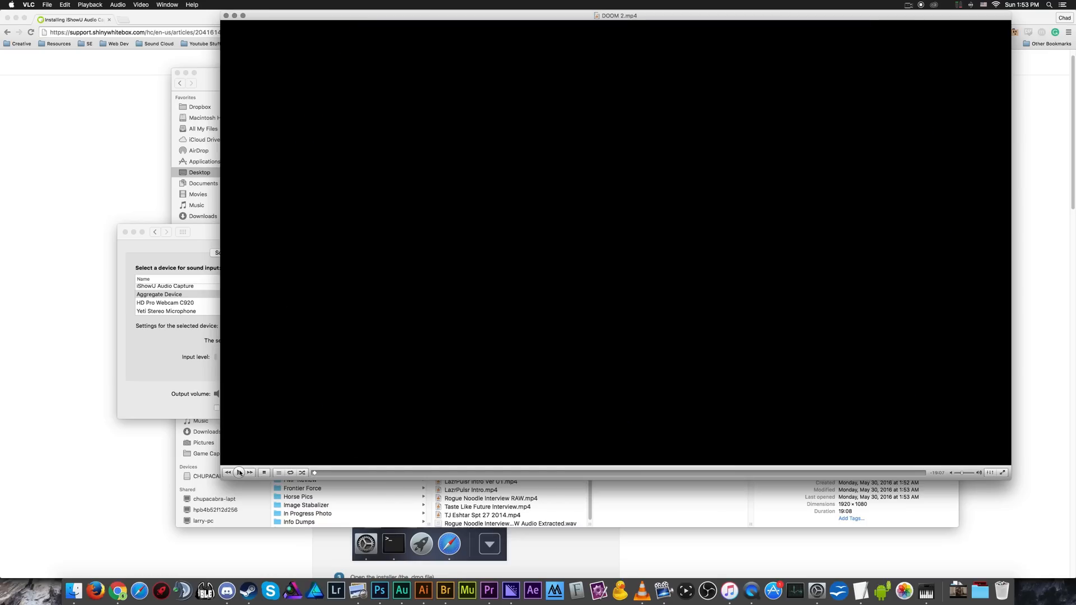
# - Play the DOOM 2 intro in VLC, then quit VLC from its dock menu
pyautogui.click(239, 472)
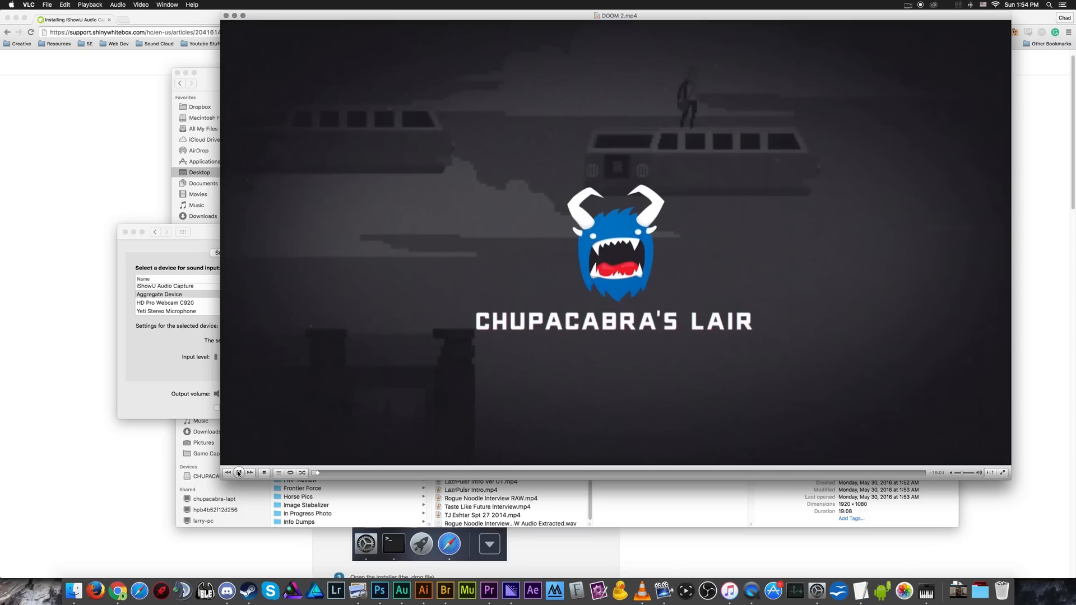
pyautogui.click(239, 473)
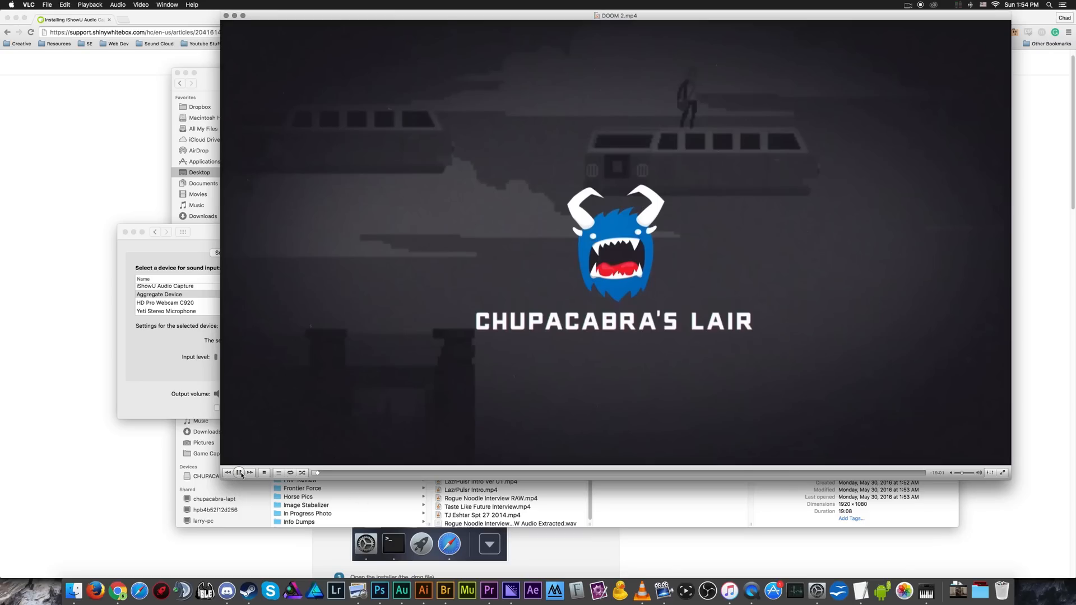
pyautogui.rightClick(640, 591)
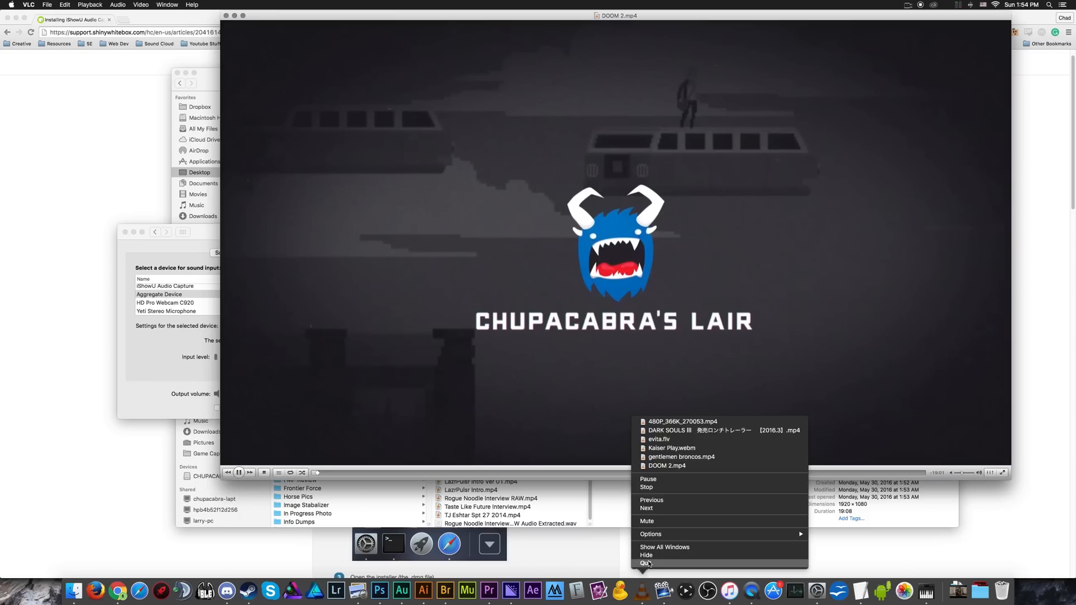
pyautogui.click(516, 396)
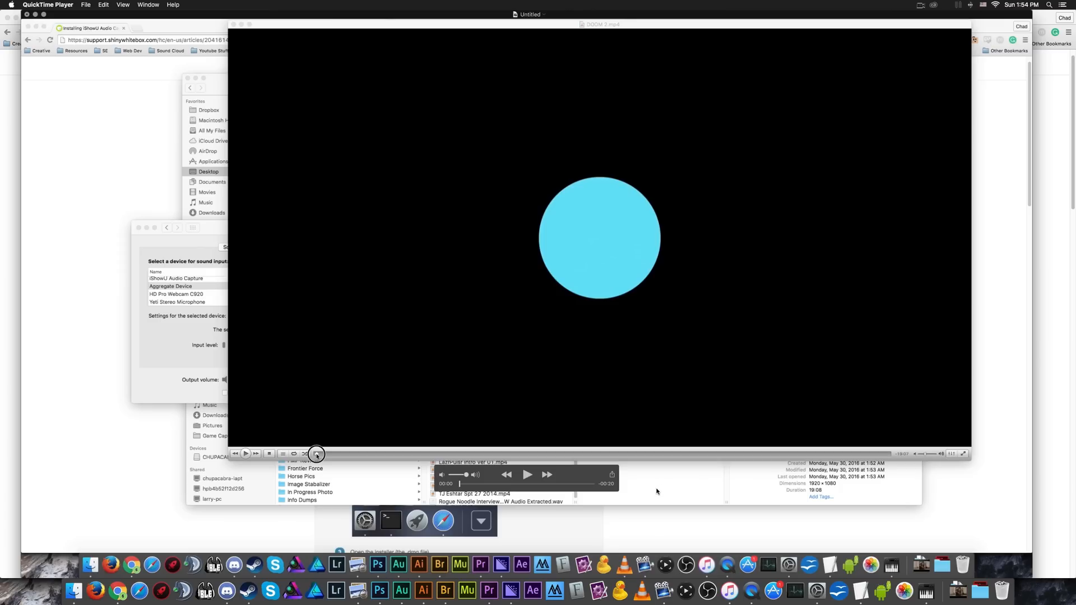
pyautogui.moveTo(533, 485)
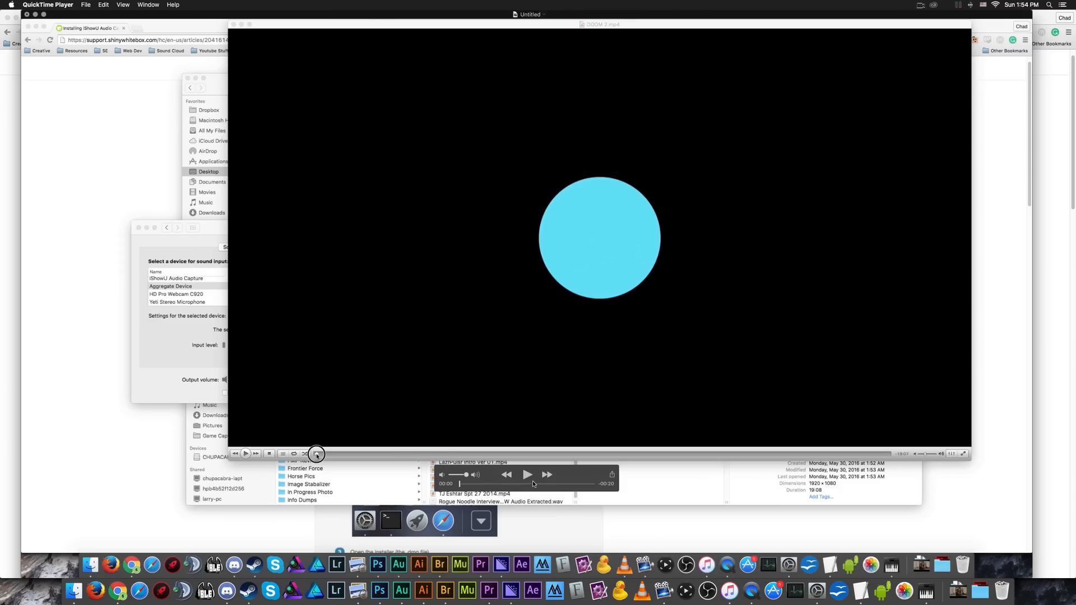
# - Play back the Untitled screen recording to hear its audio, then discard it without saving
pyautogui.click(527, 476)
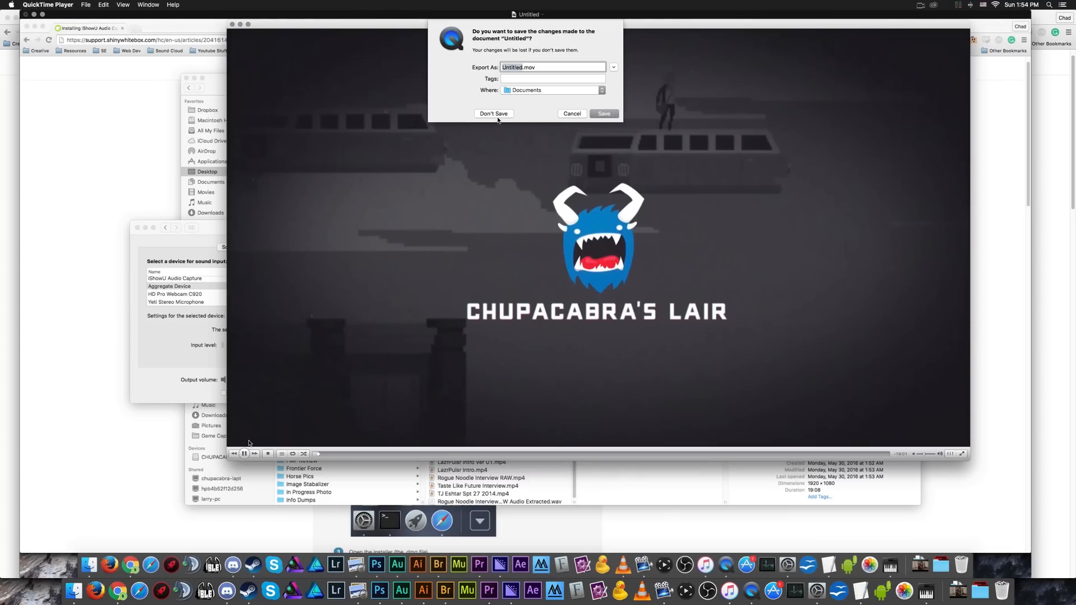
pyautogui.click(493, 113)
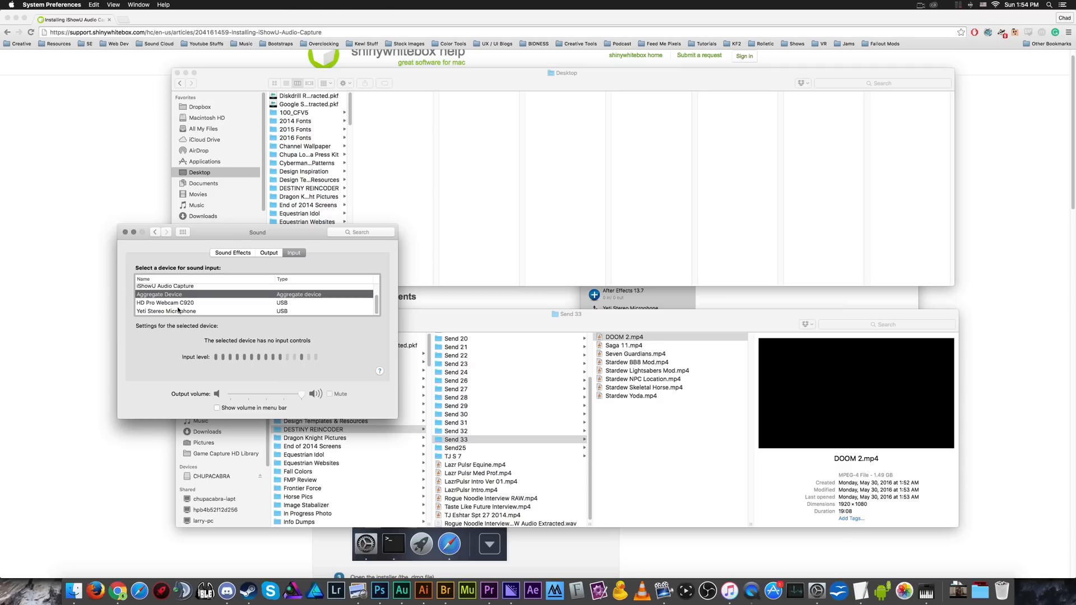
# - Switch sound input and output back to the Yeti Stereo Microphone
pyautogui.click(166, 311)
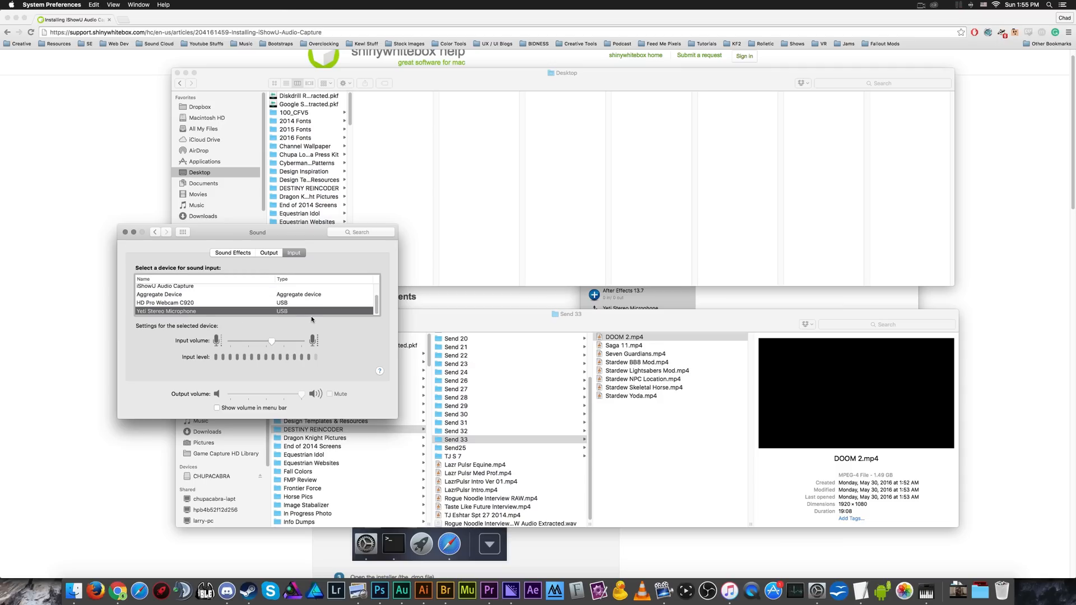
pyautogui.click(268, 252)
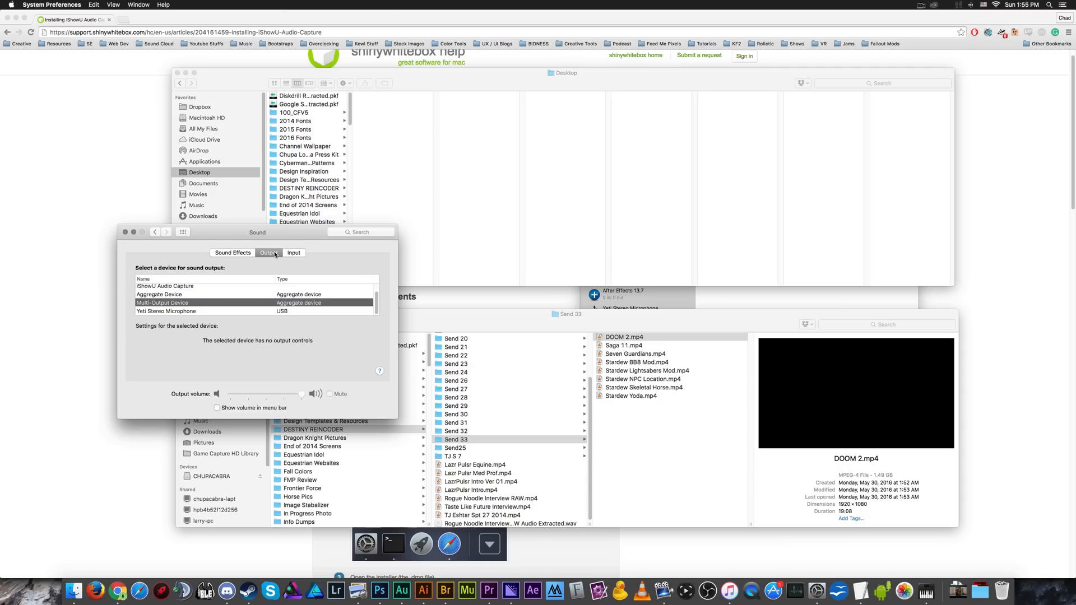
pyautogui.click(178, 310)
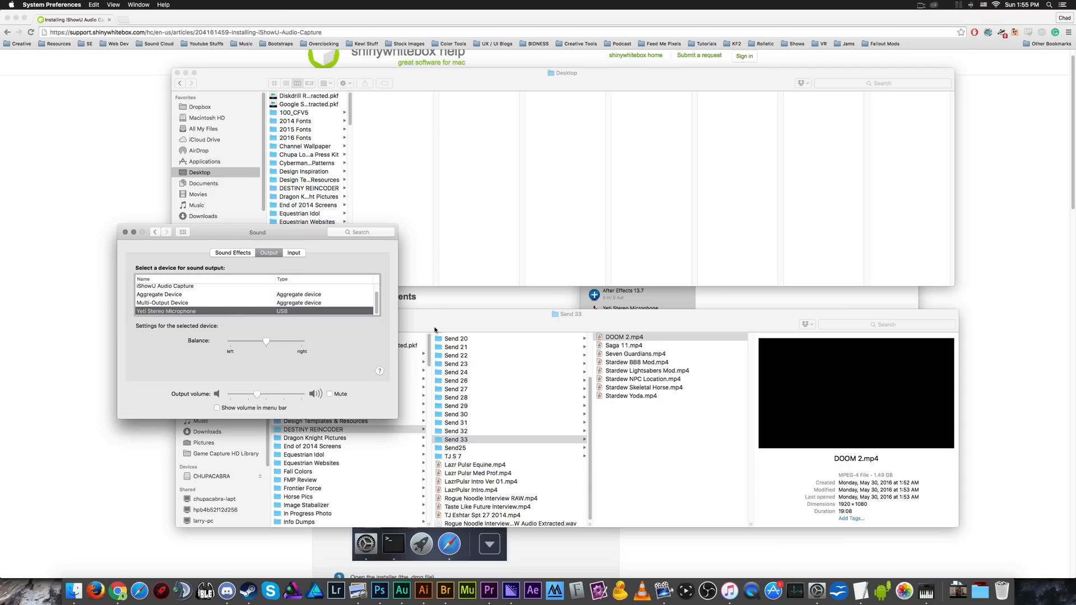
pyautogui.moveTo(663, 589)
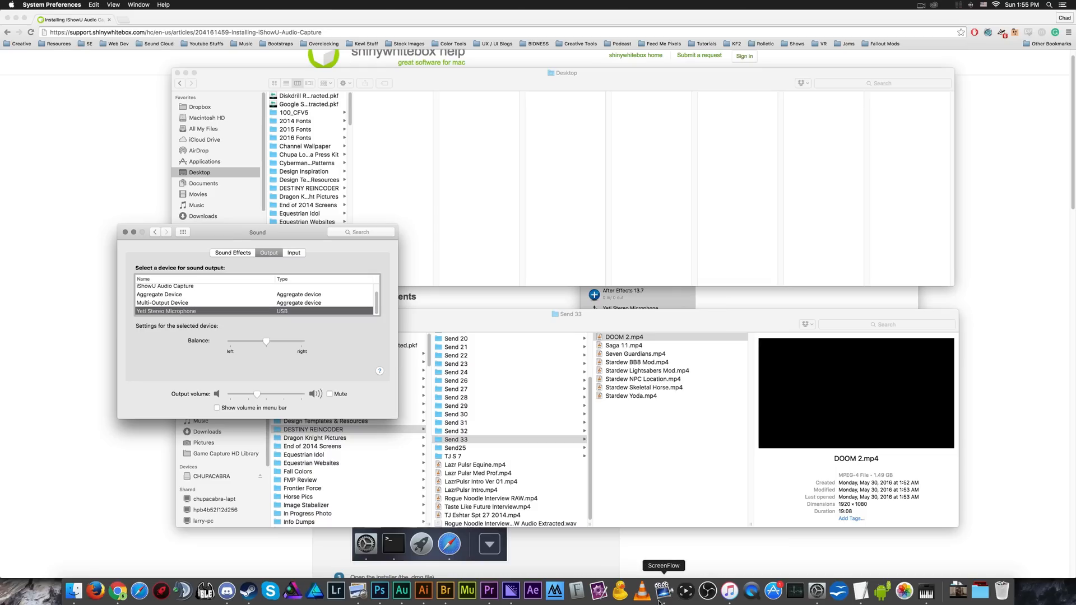
pyautogui.moveTo(775, 590)
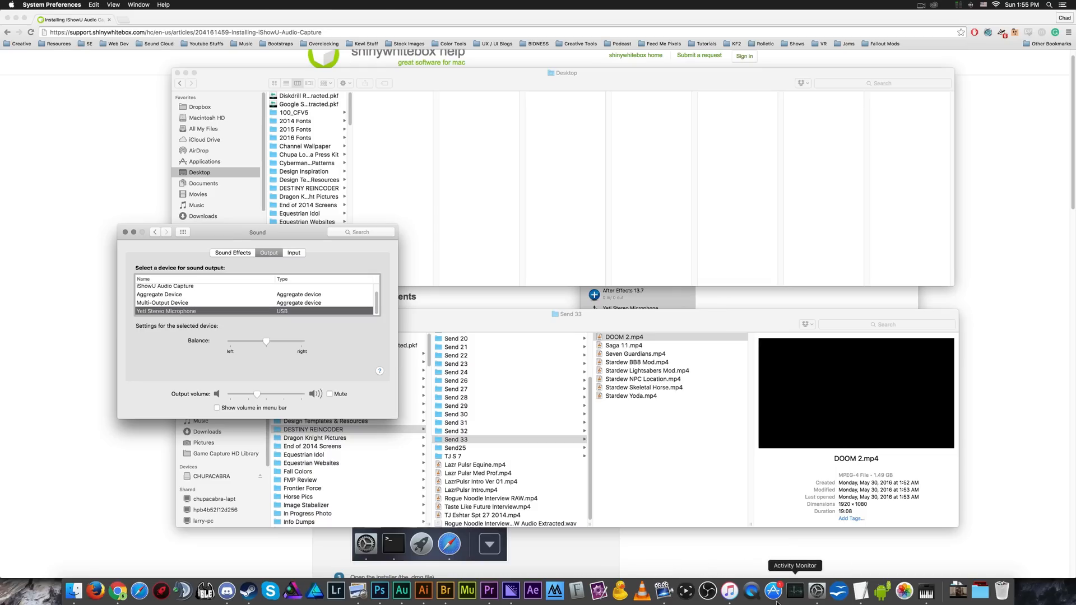
pyautogui.moveTo(707, 591)
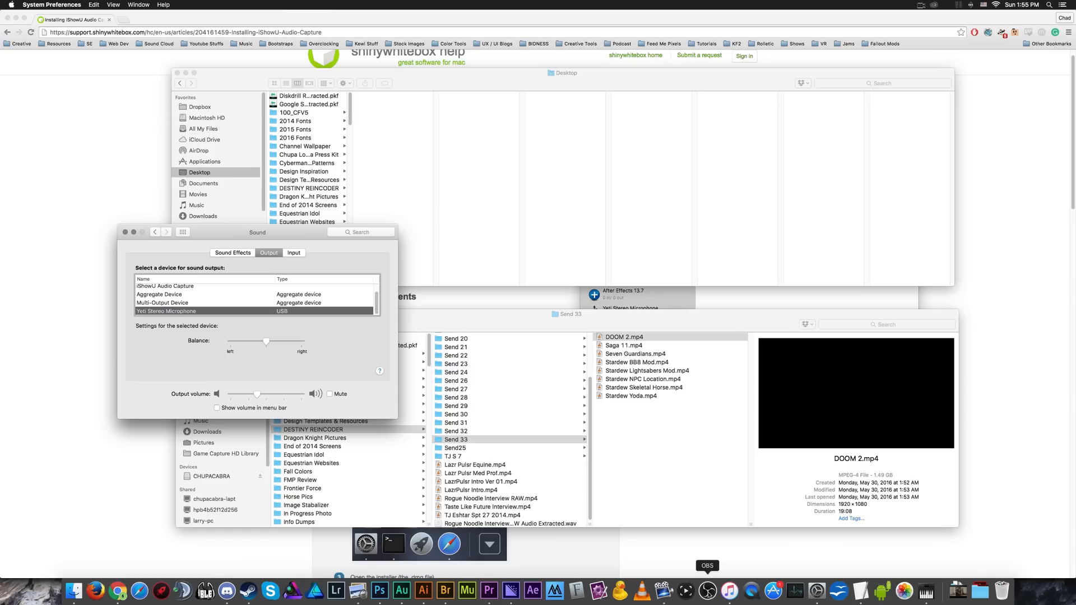
pyautogui.moveTo(665, 591)
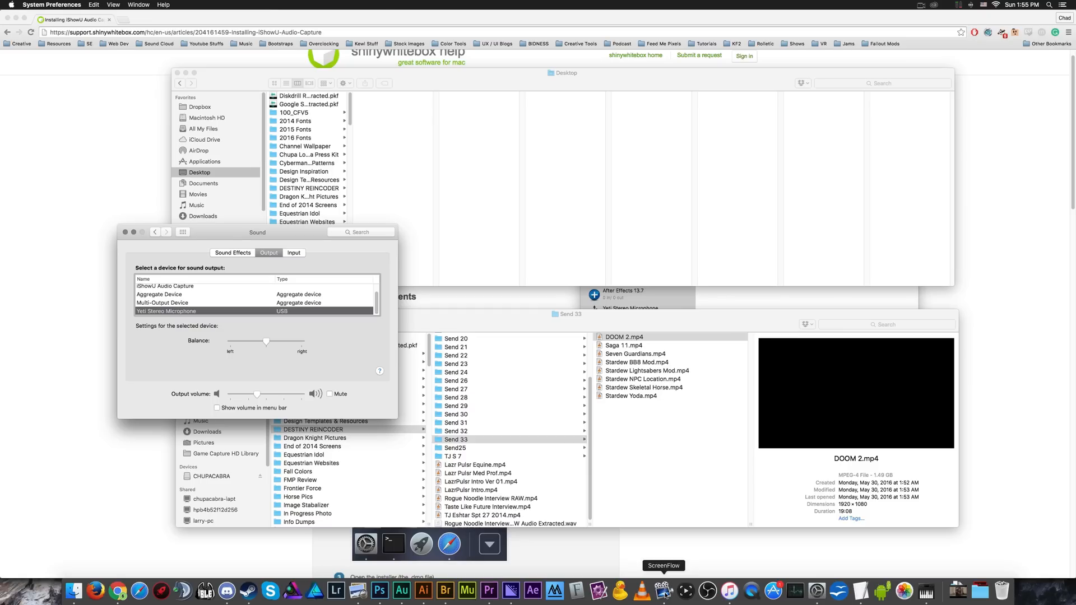
pyautogui.moveTo(393, 414)
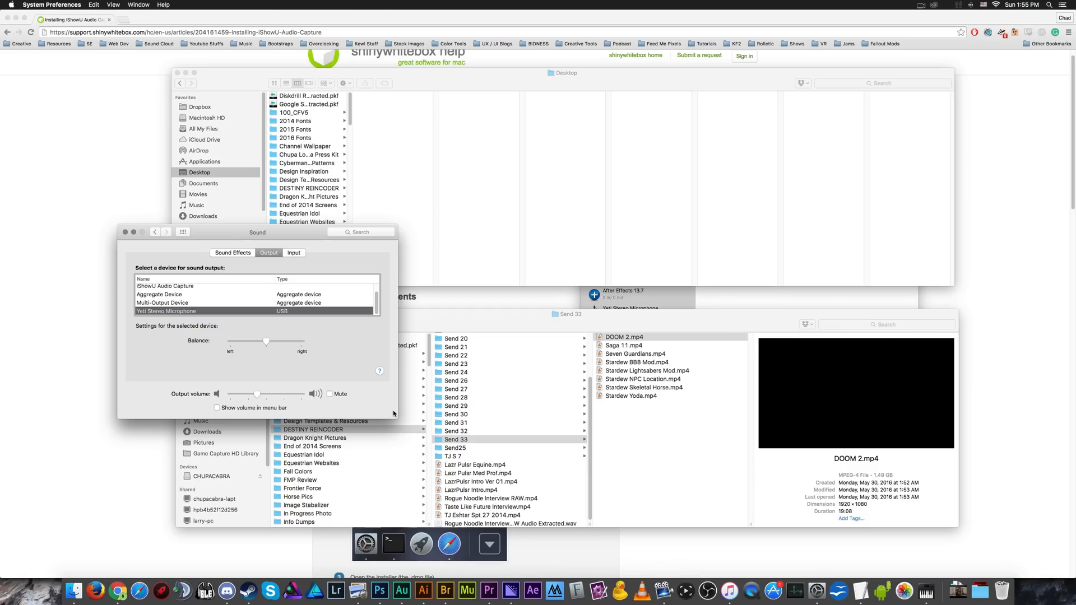
pyautogui.moveTo(394, 411)
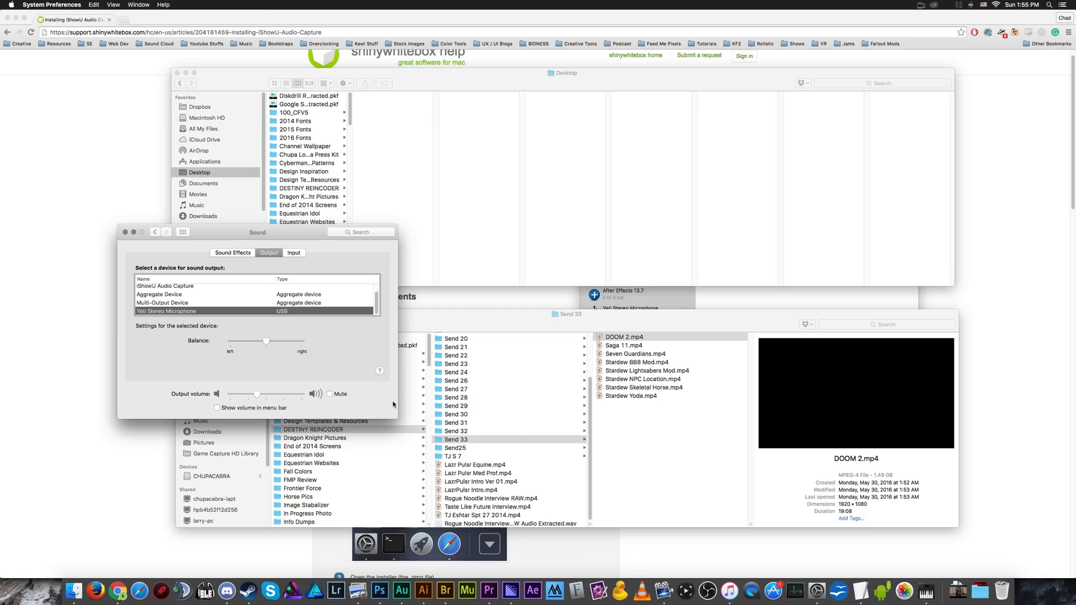